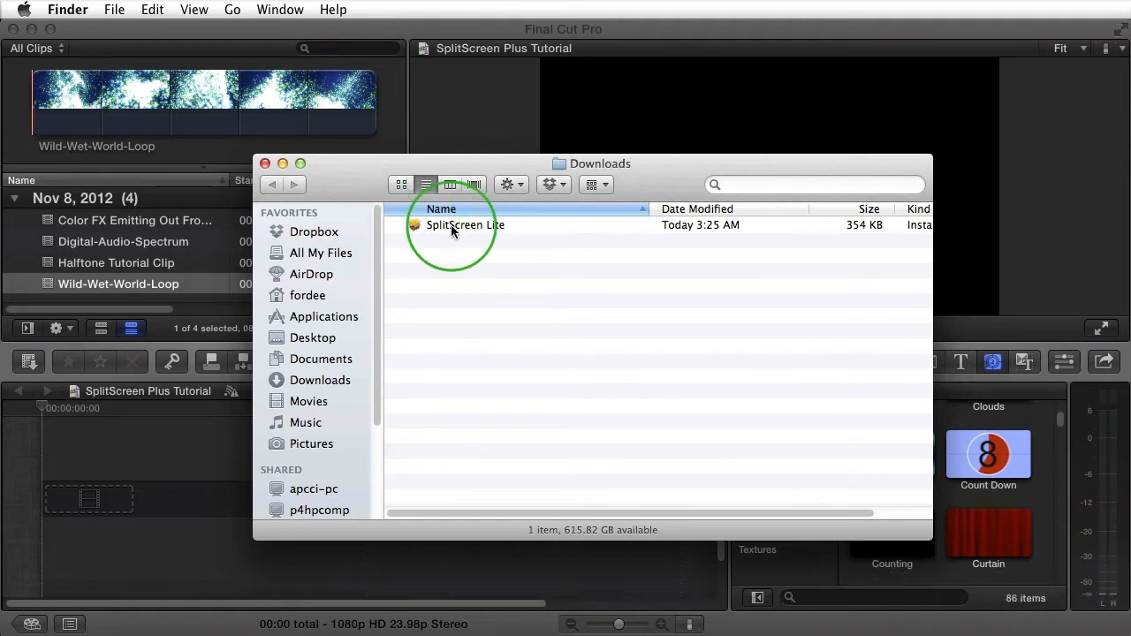
Step: Run the SplitScreen Lite installer through its introduction and license, and install it
double_click(465, 224)
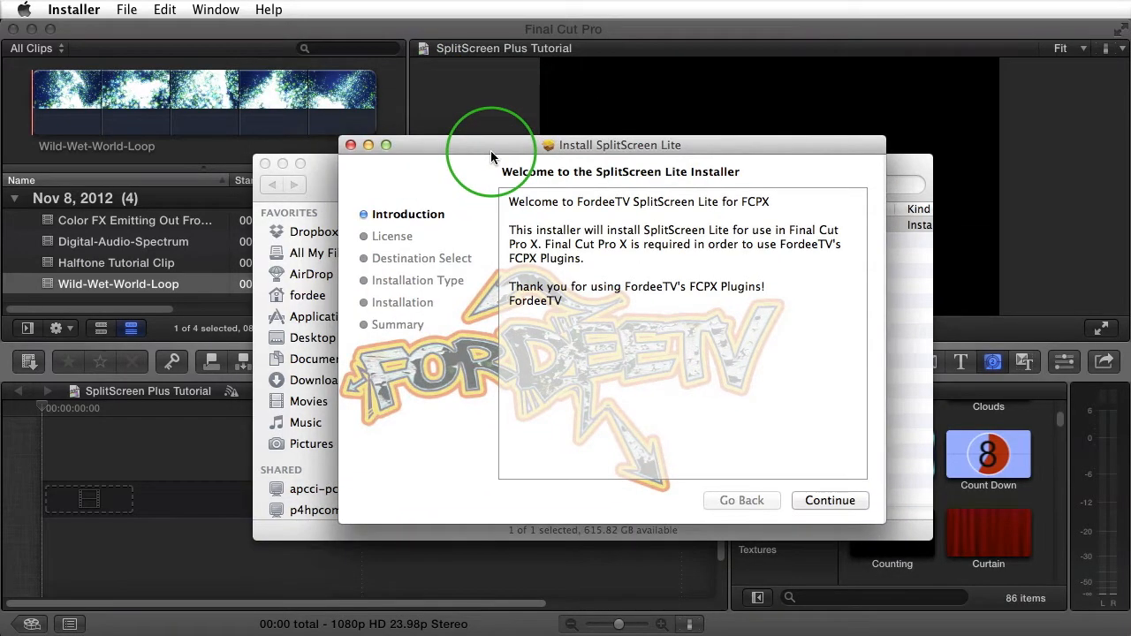
click(830, 500)
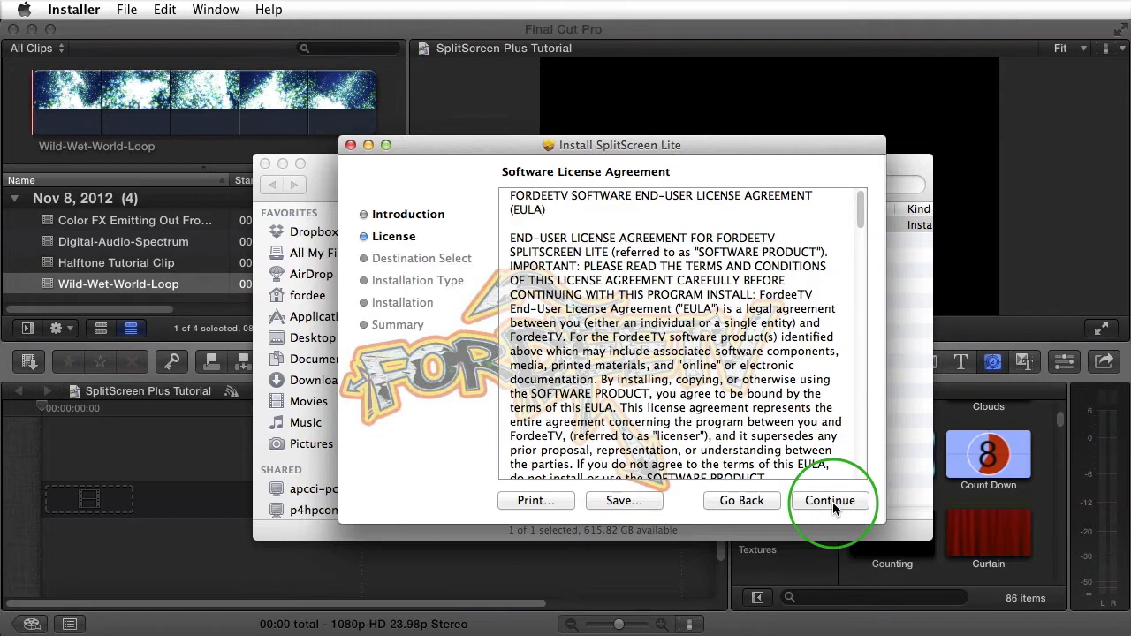
click(830, 501)
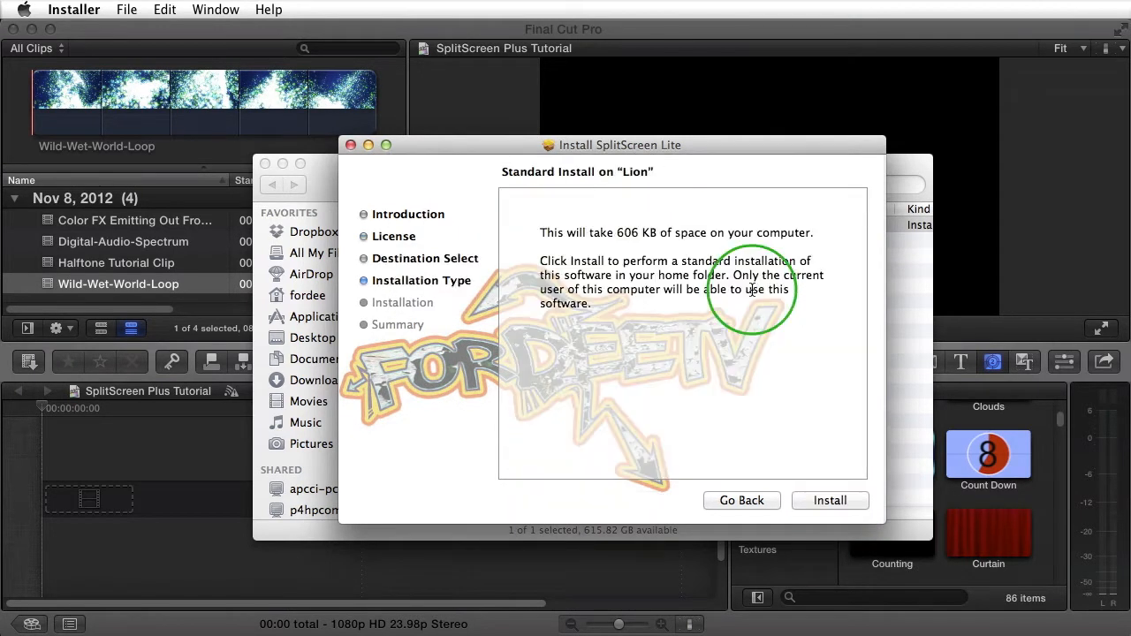
mouse_move(768, 230)
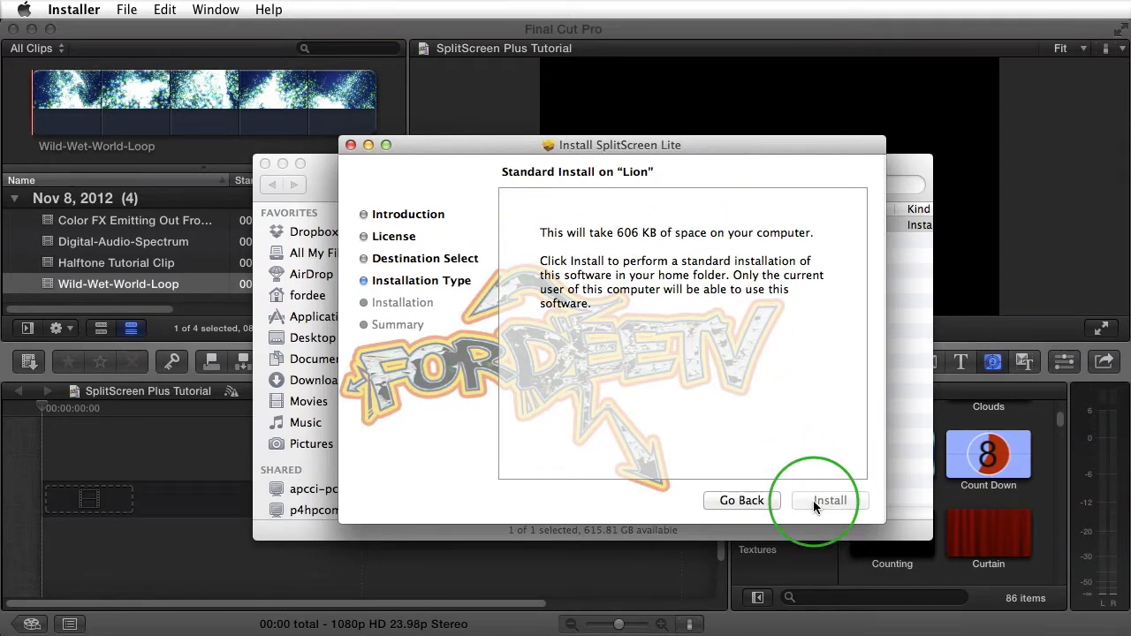
click(829, 500)
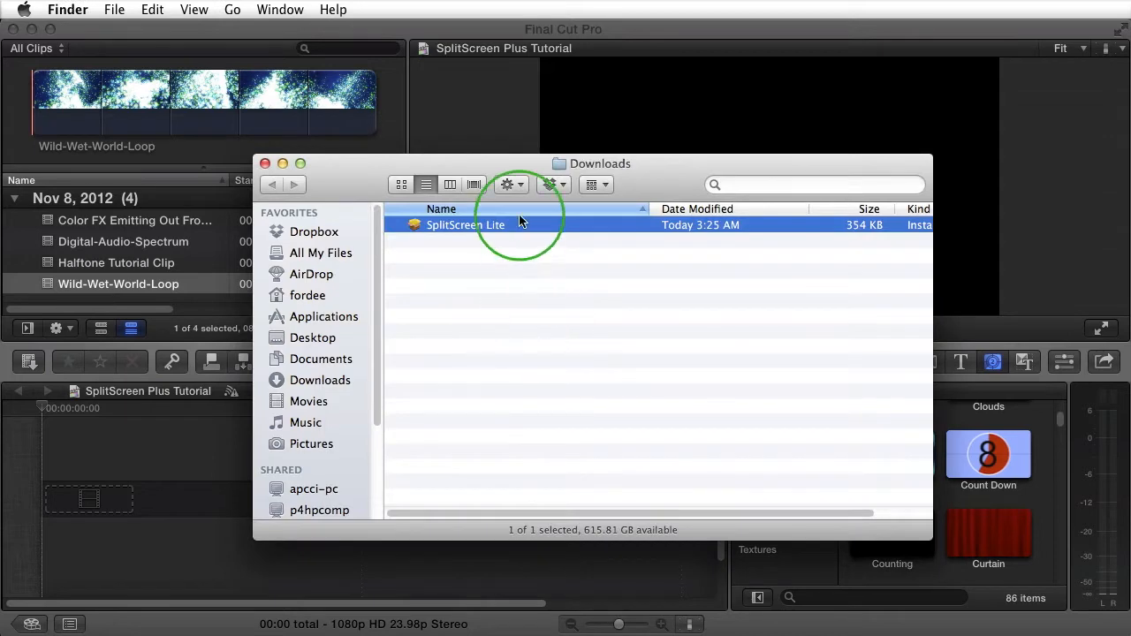
Step: Return to Final Cut Pro and show the FordeeTV SplitScreen Lite generators category
click(265, 163)
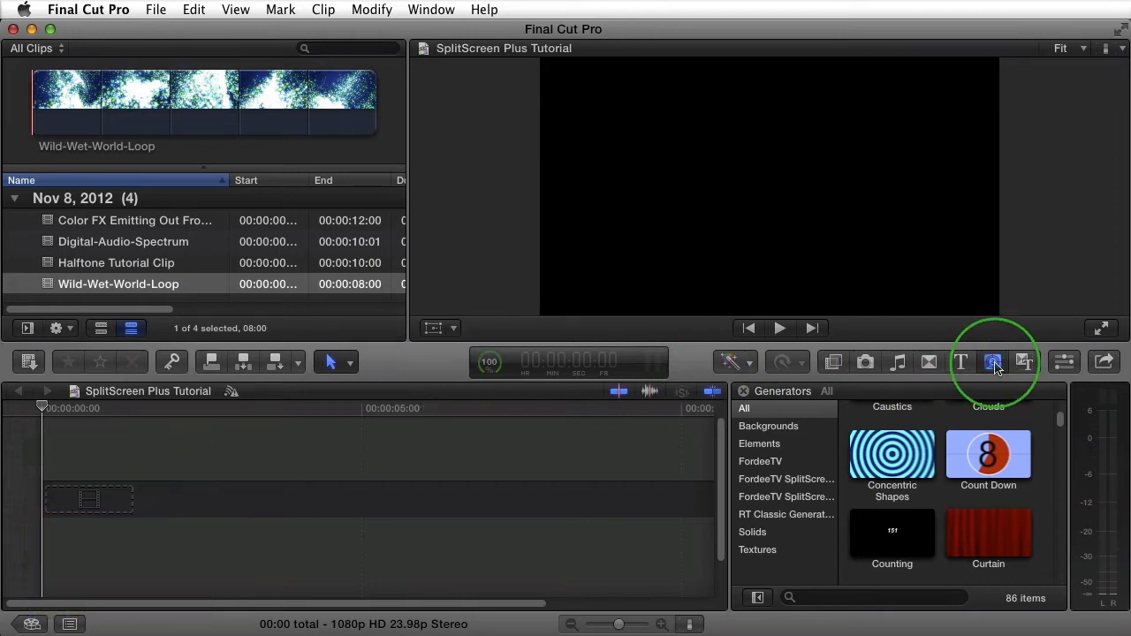
click(992, 362)
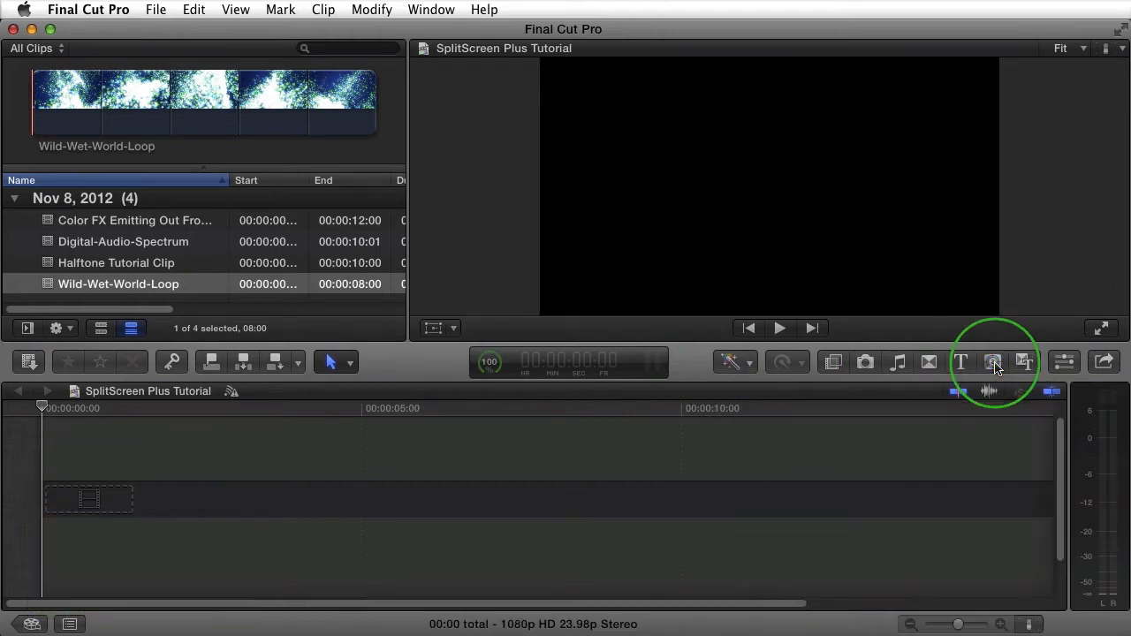
click(993, 363)
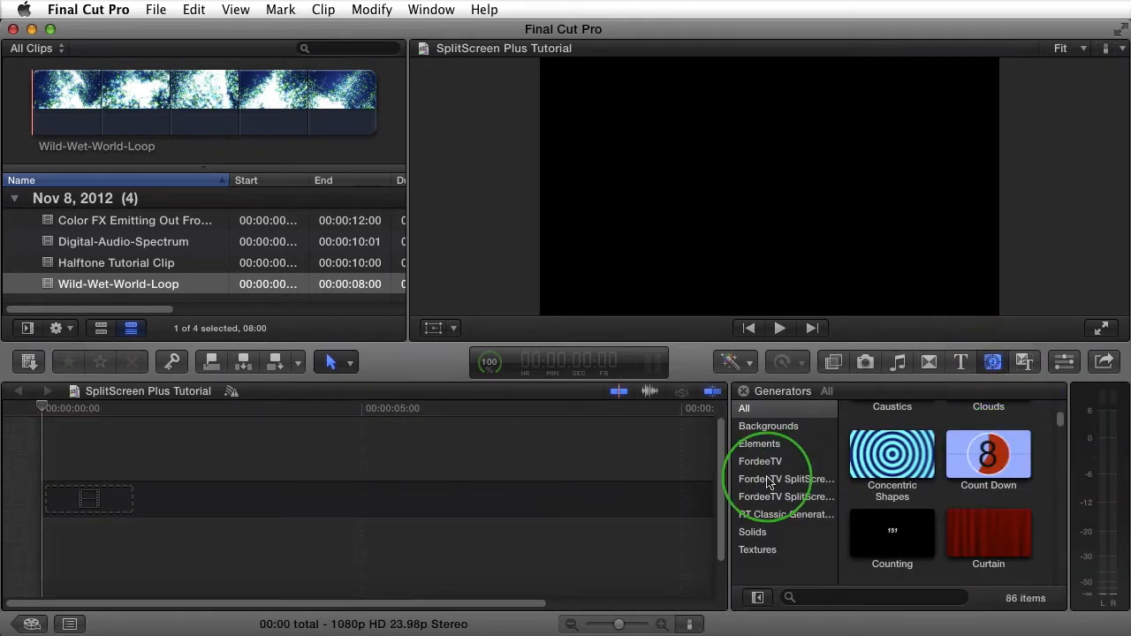
click(784, 478)
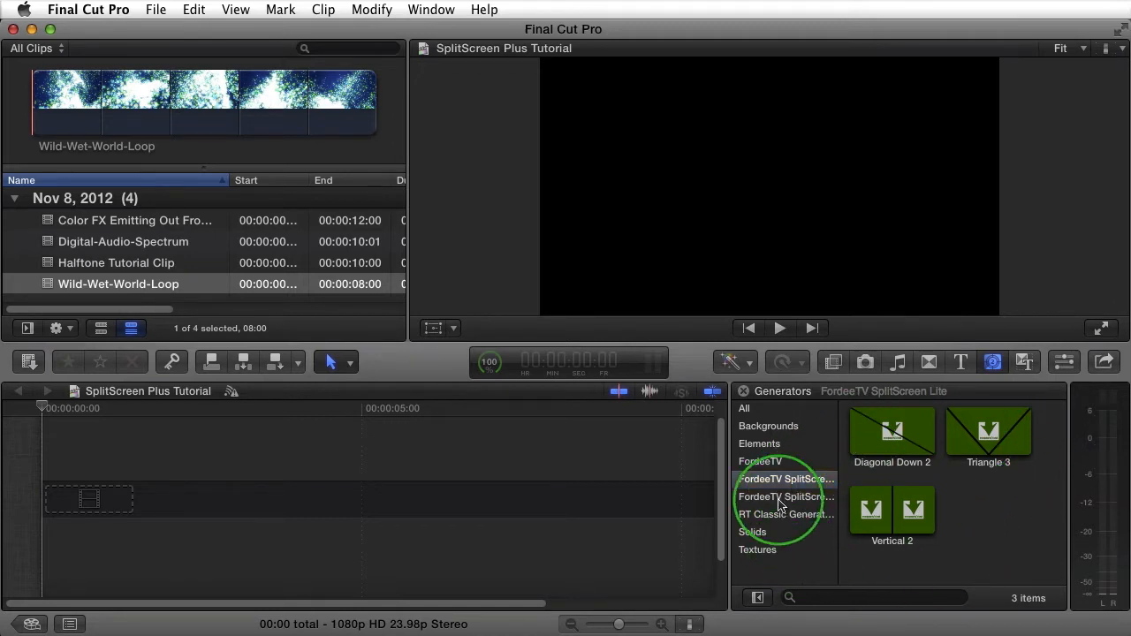
click(785, 496)
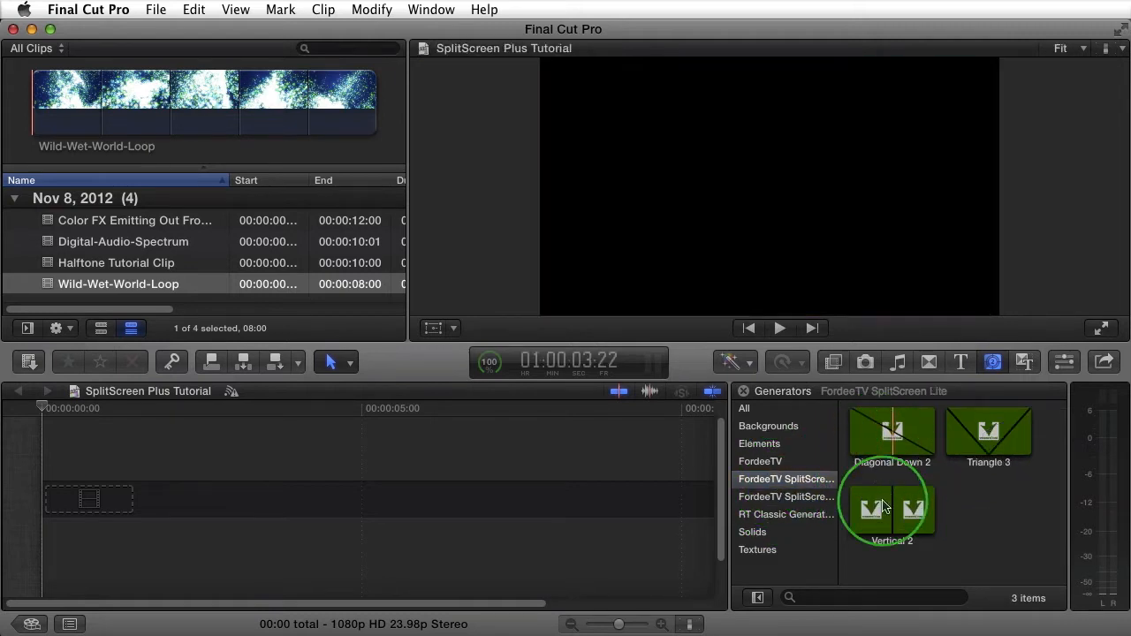
Step: Place Vertical 2 in the timeline and set the project format to 720p HD
drag(892, 508, 675, 449)
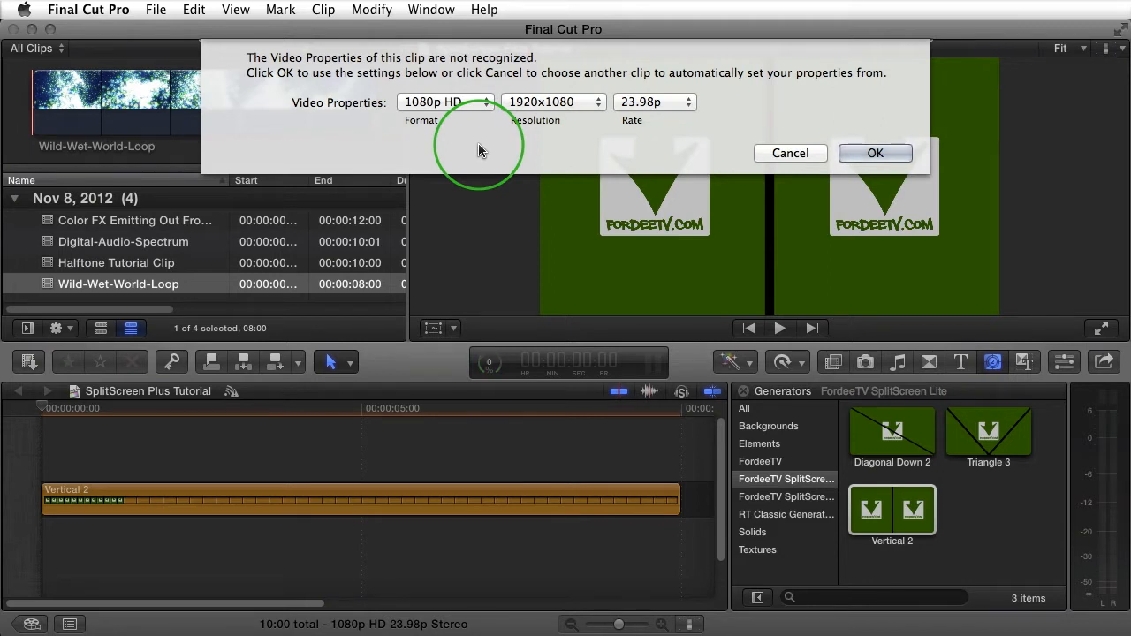
click(446, 102)
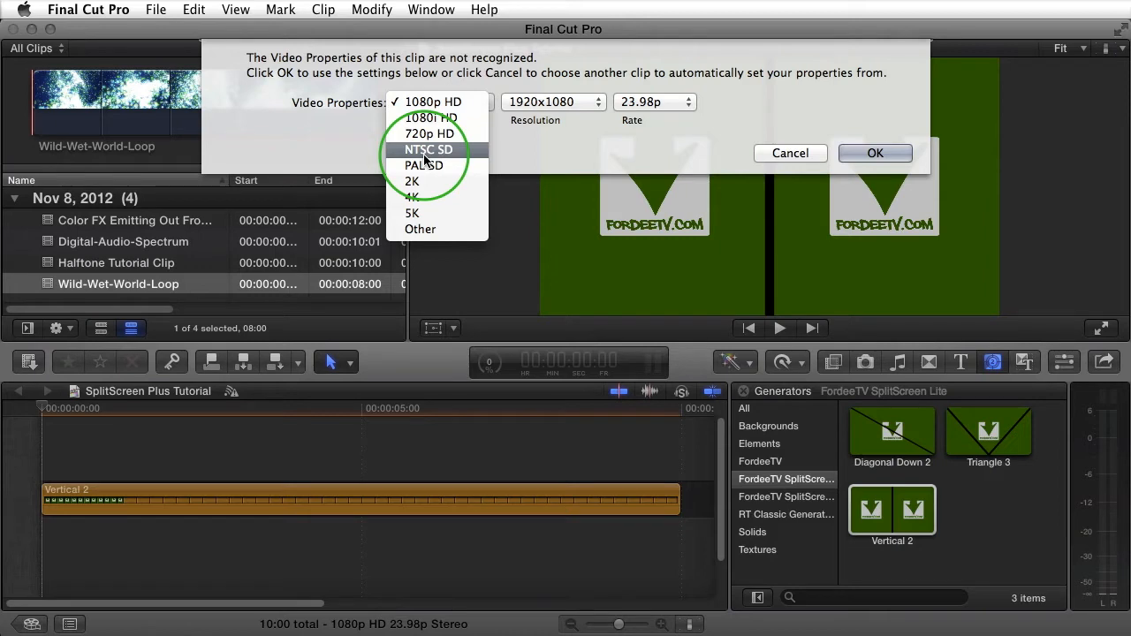
click(430, 133)
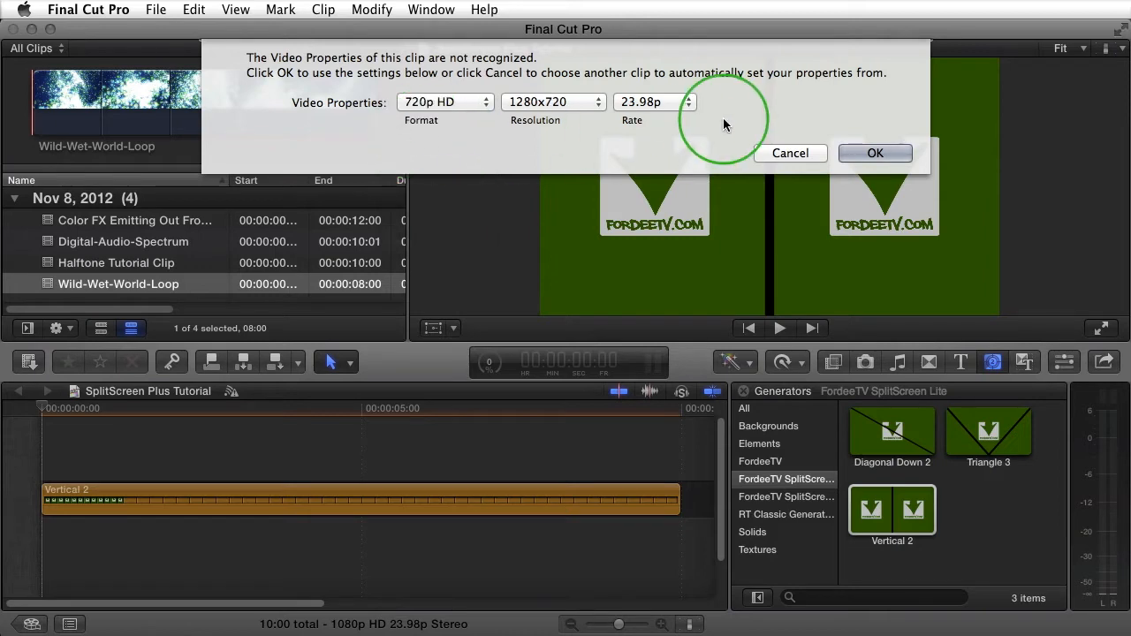
click(875, 153)
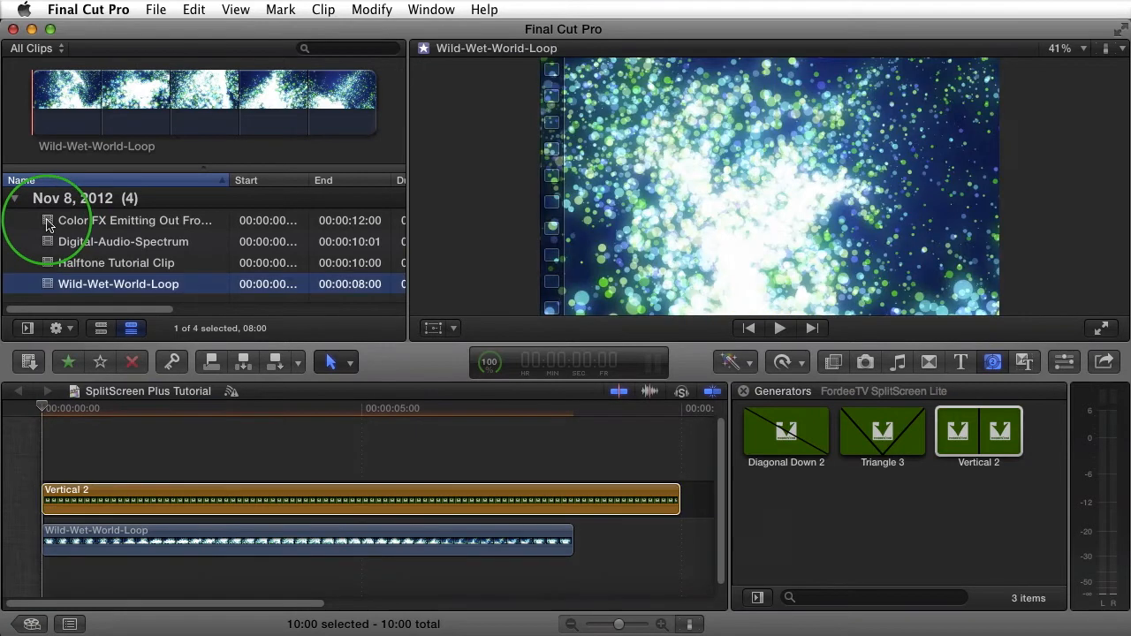
Step: Add the Color FX clip and trim Vertical 2 and Color FX to Wild-Wet-World-Loop's length
click(135, 220)
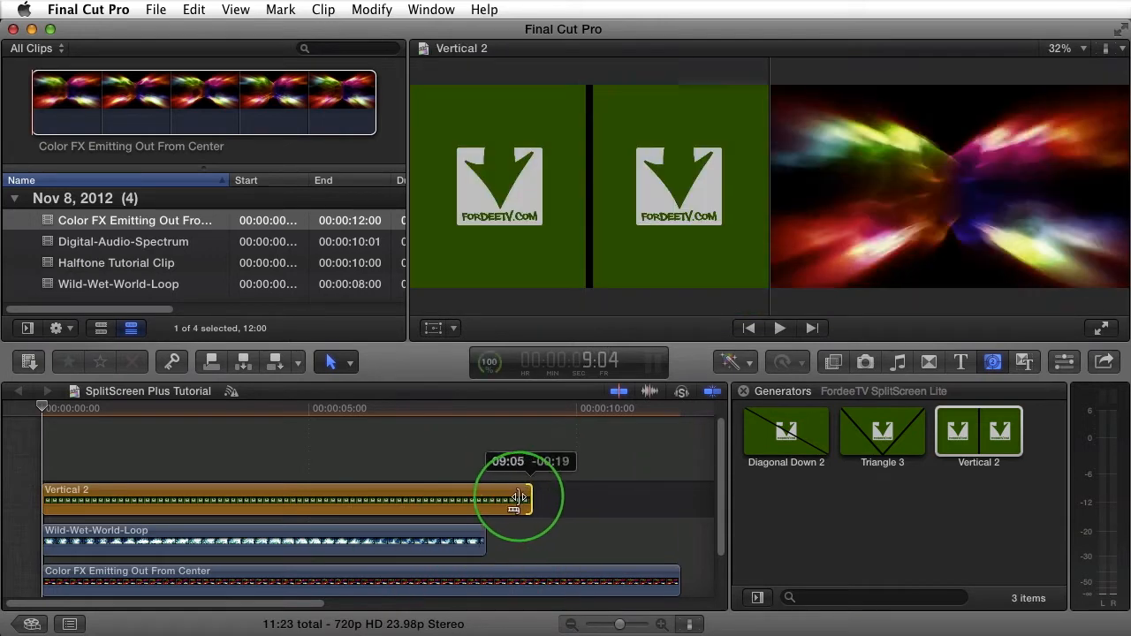
drag(522, 500, 481, 499)
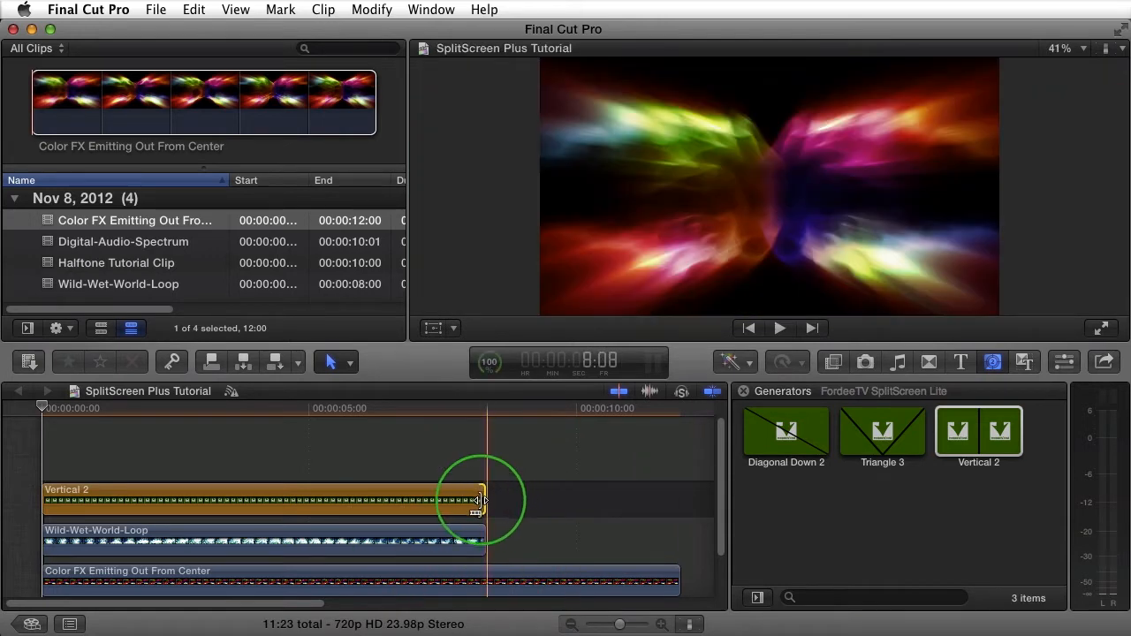
drag(482, 499, 685, 588)
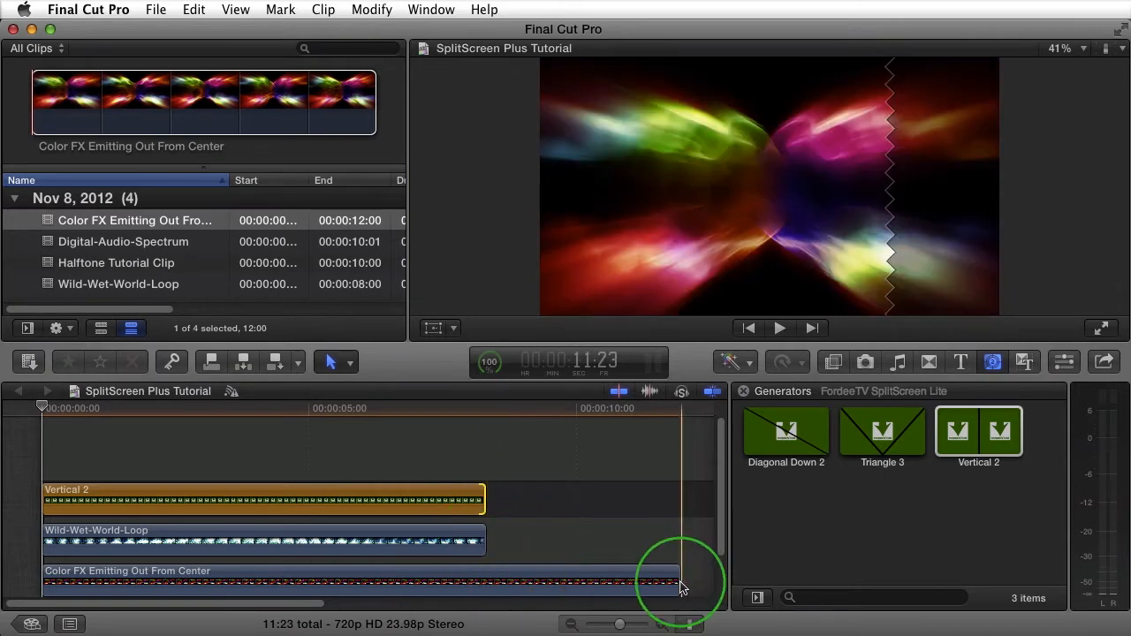
drag(680, 583, 517, 584)
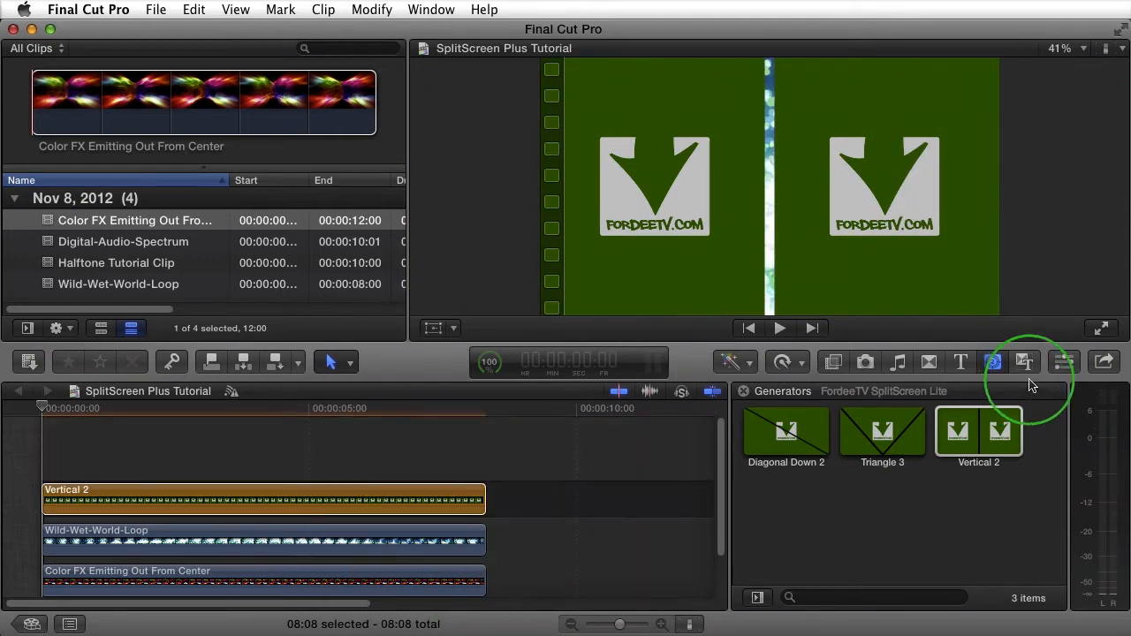
Step: Open Vertical 2 in the Inspector, try Color FX as Left Frame, then clear it
click(1064, 362)
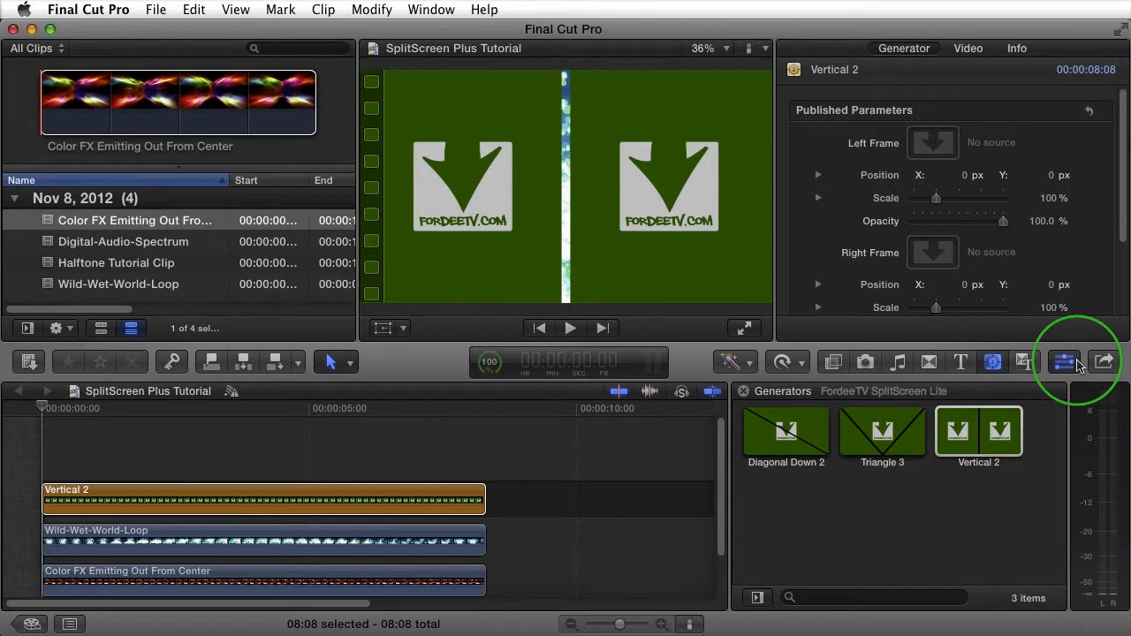
click(564, 477)
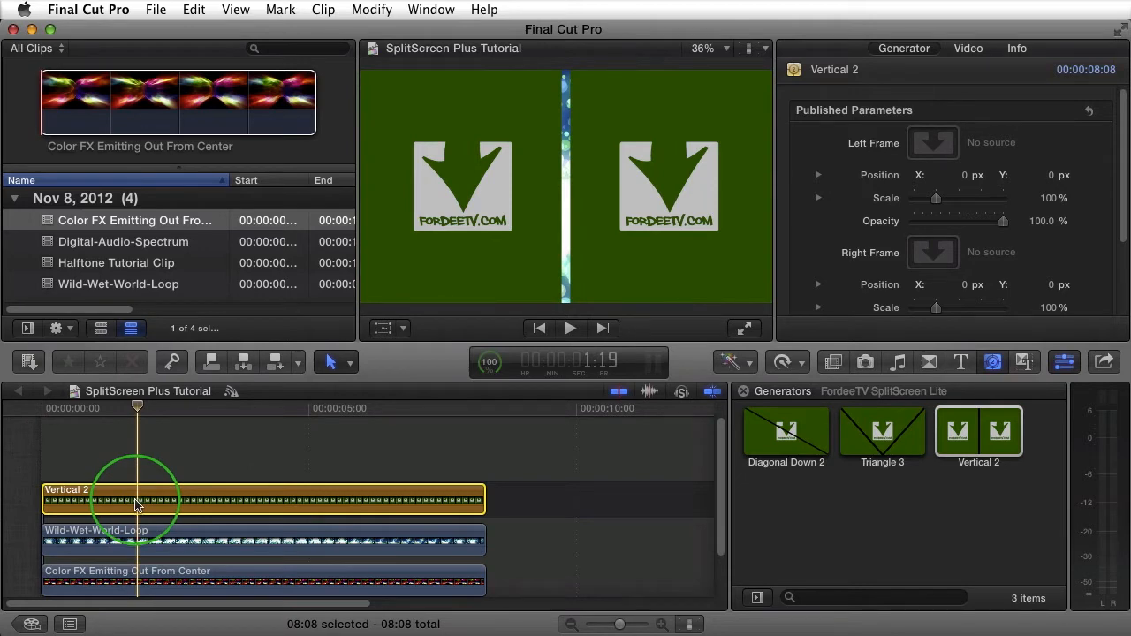
mouse_move(932, 143)
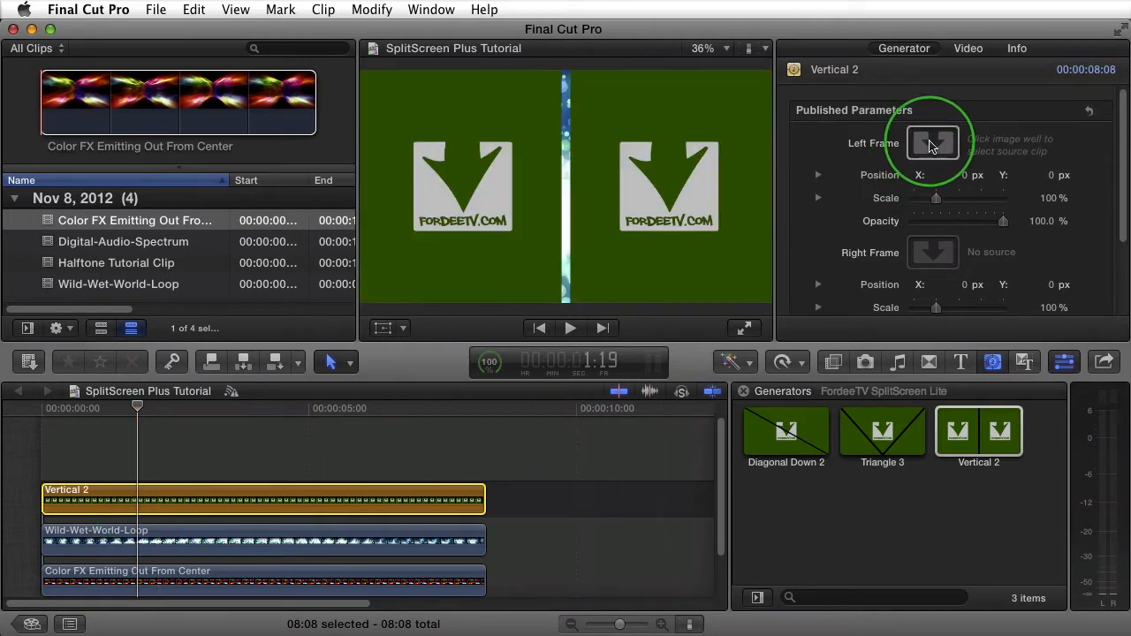
click(933, 142)
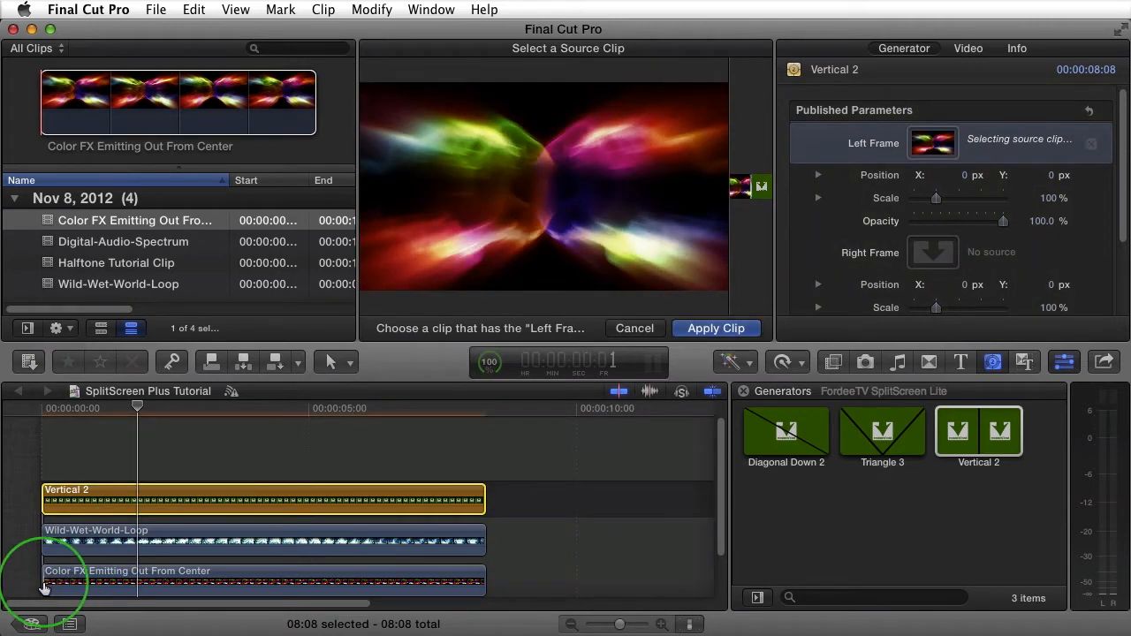
click(716, 328)
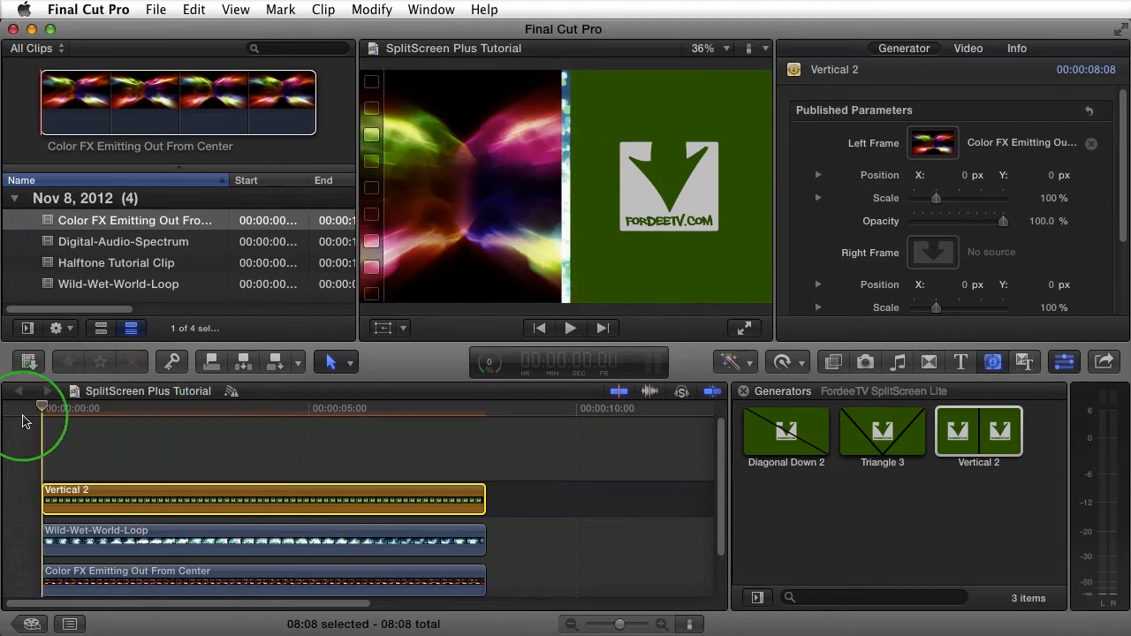
click(570, 328)
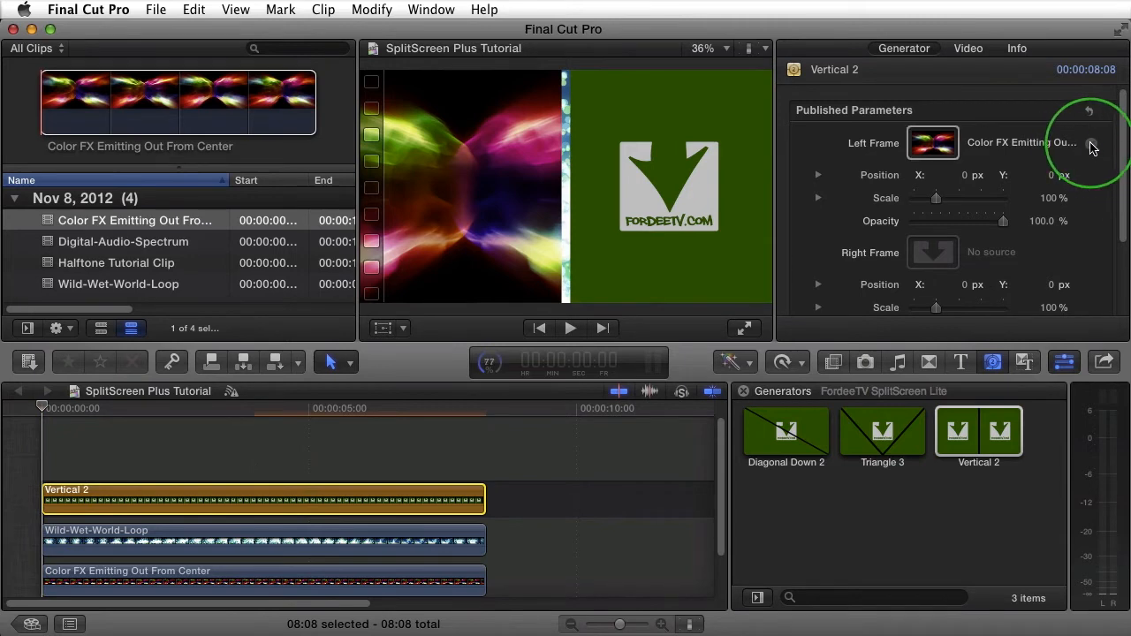
click(1091, 144)
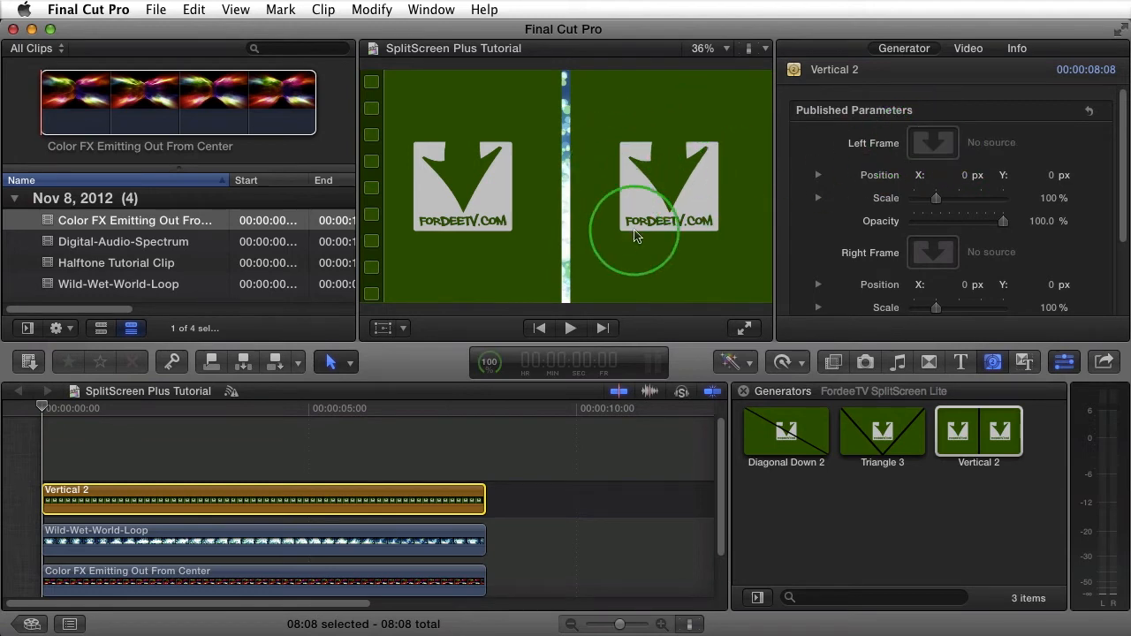
Step: Set Vertical 2's Left Frame to the Wild-Wet-World-Loop clip
drag(634, 235, 716, 127)
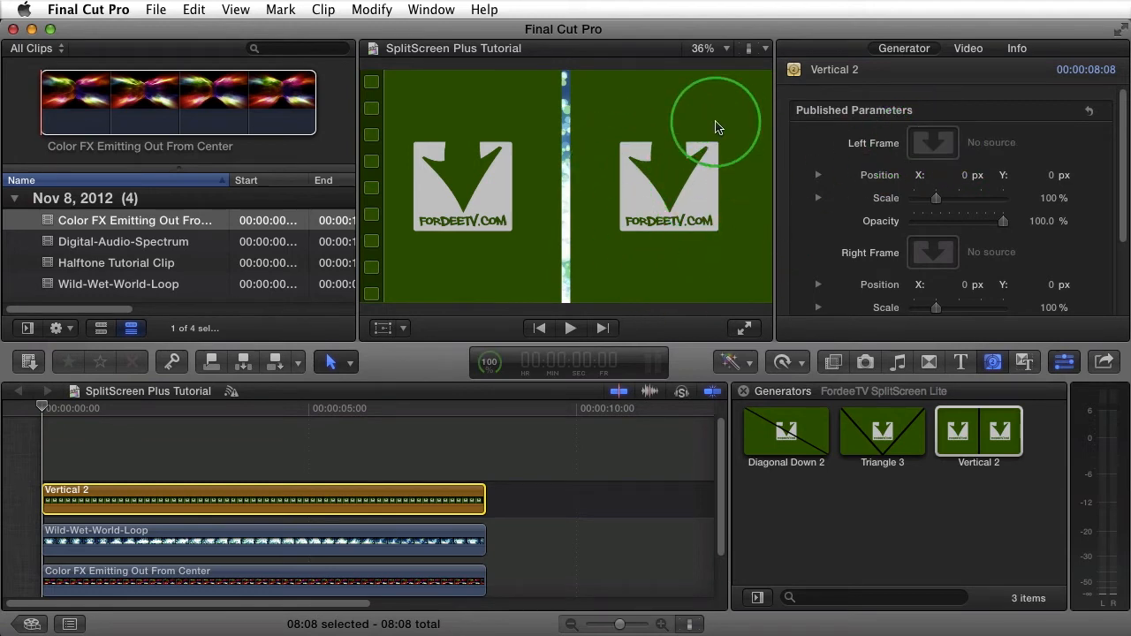
mouse_move(1016, 236)
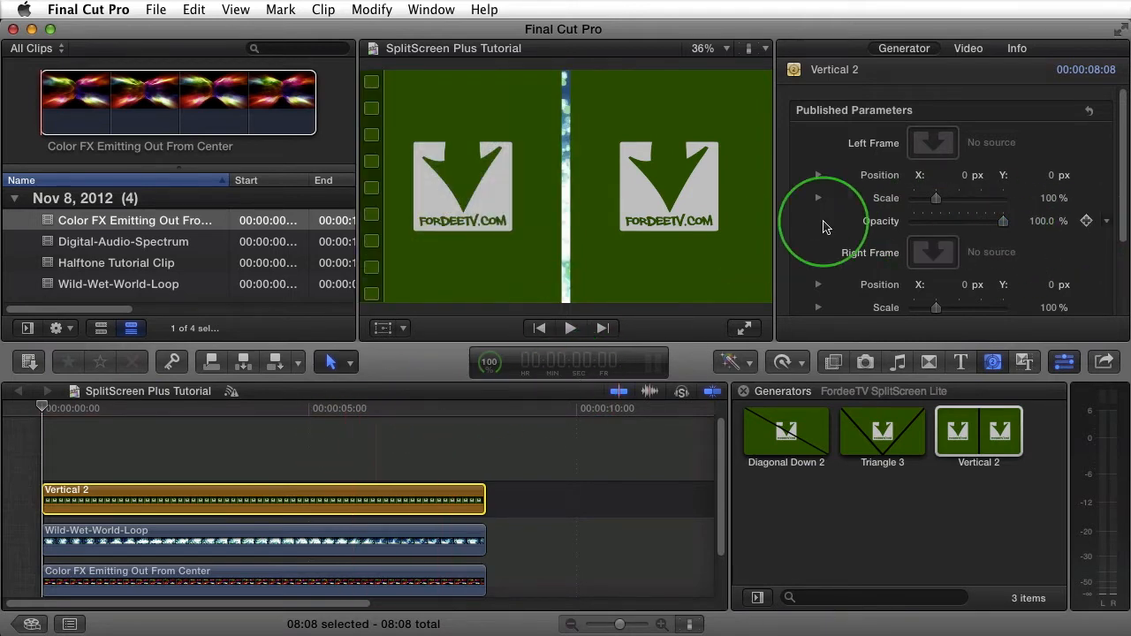
click(933, 142)
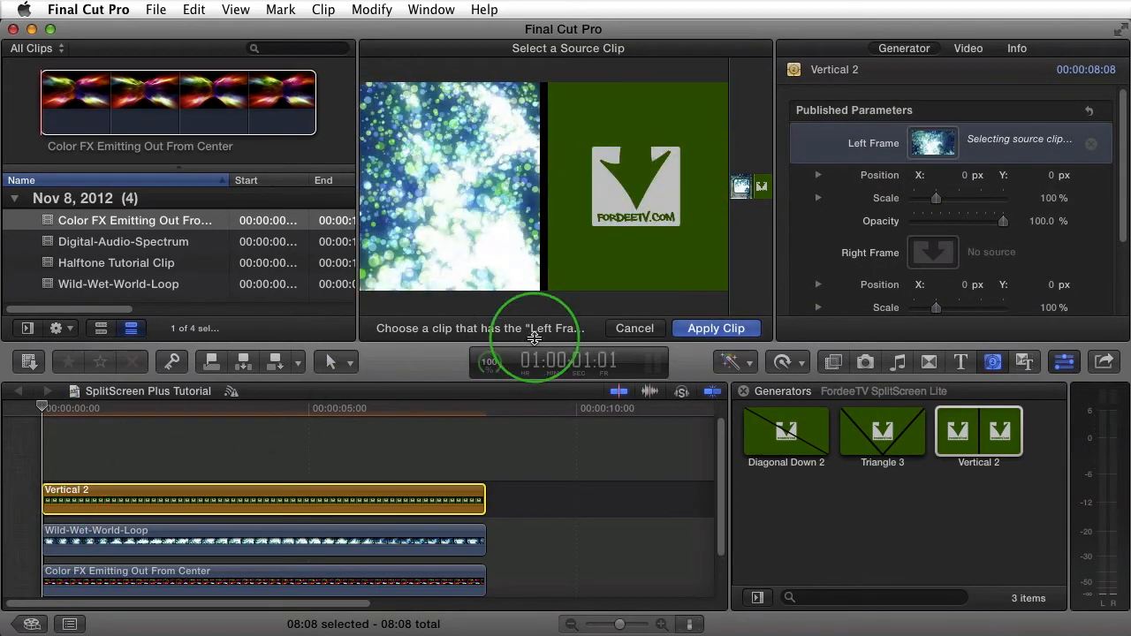
click(716, 328)
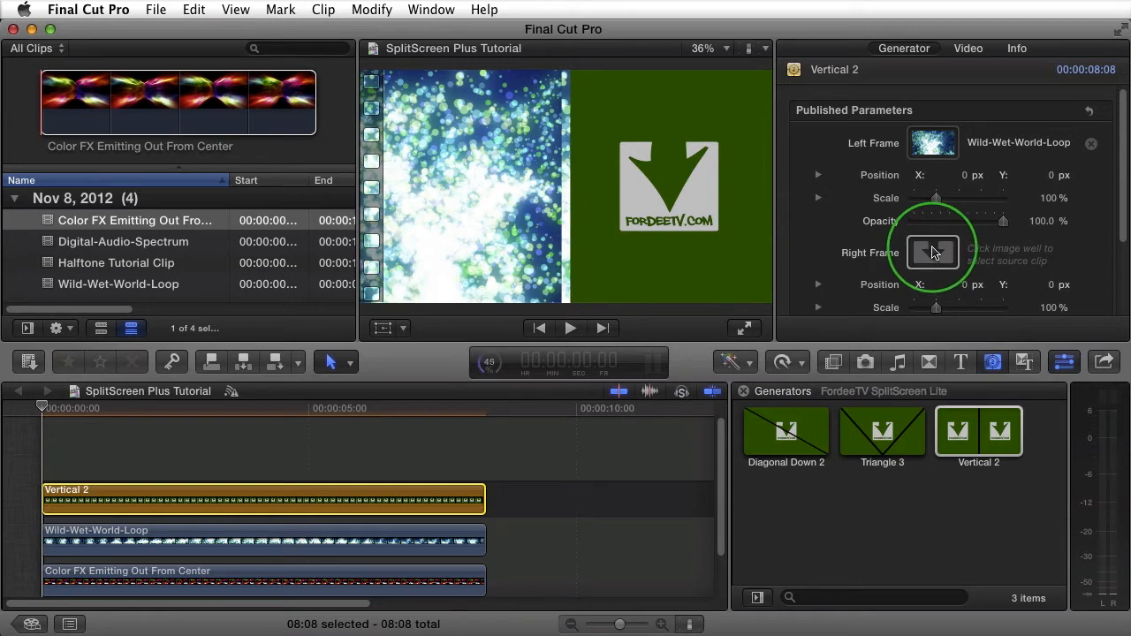
Step: Set the Right Frame to Color FX Emitting Out From Center and preview the split
click(933, 253)
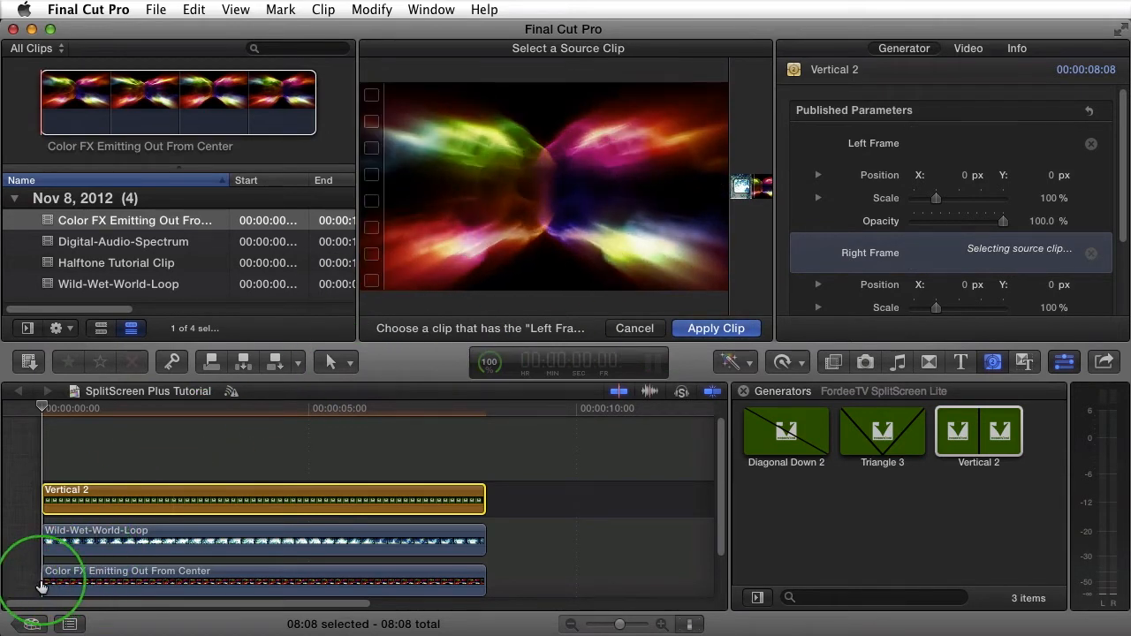
click(715, 328)
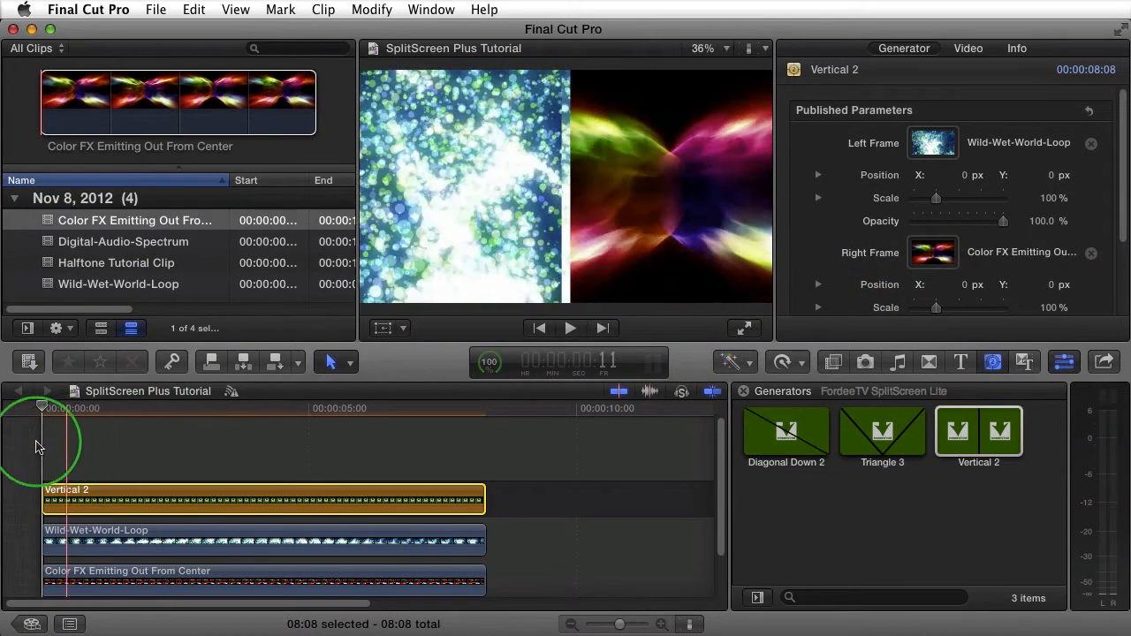
click(570, 328)
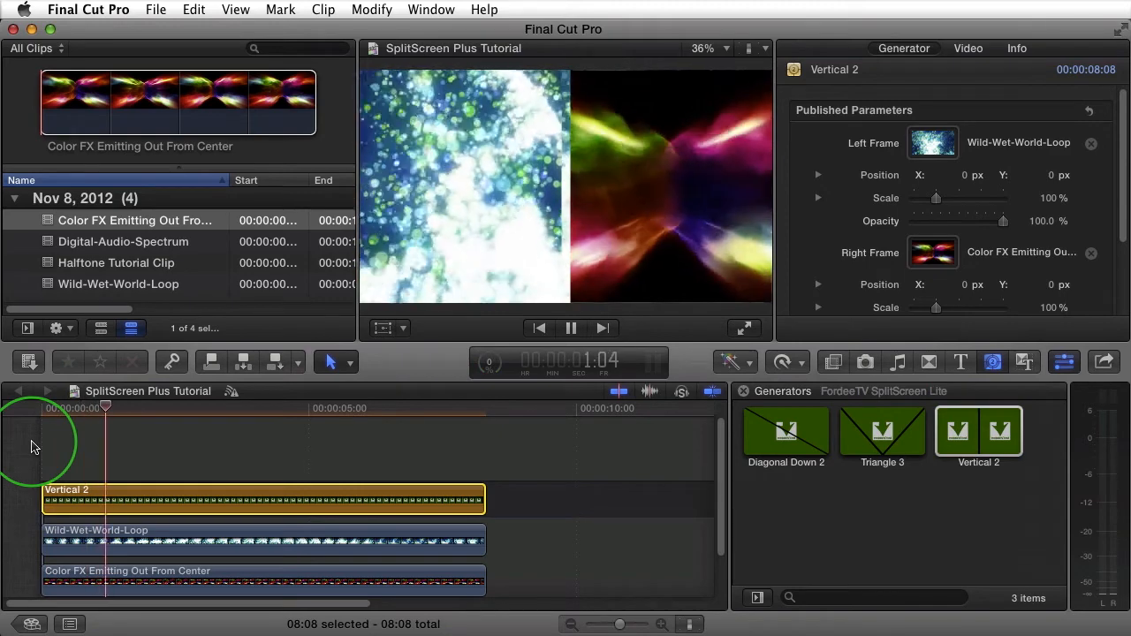
click(570, 327)
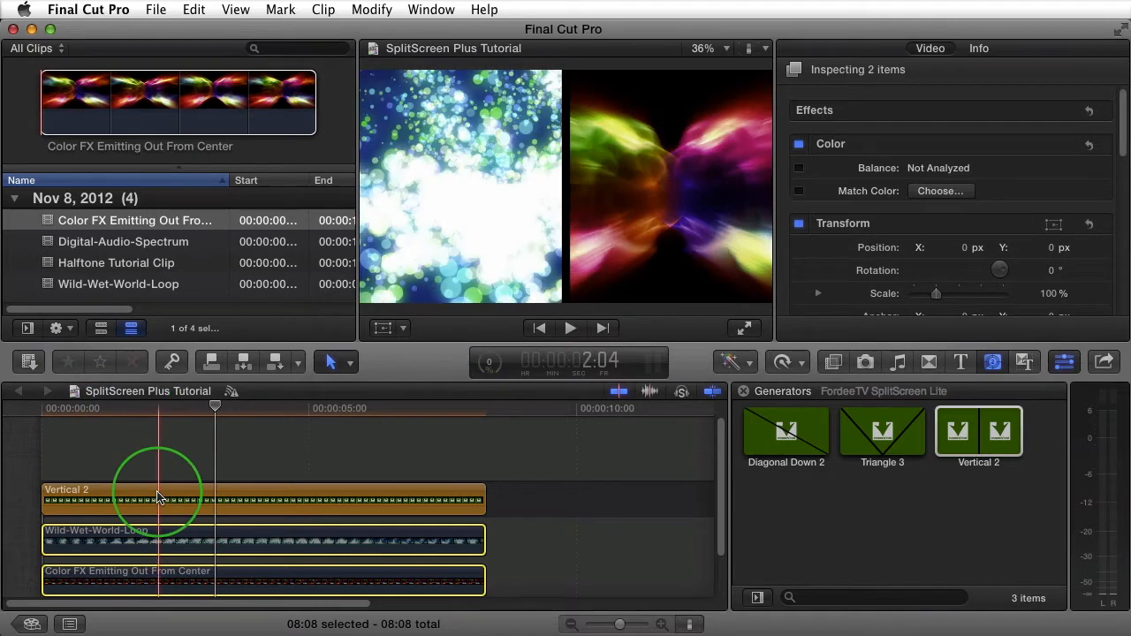
Step: Nudge the Left Frame position and scale it to 135%, briefly trying opacity
click(159, 499)
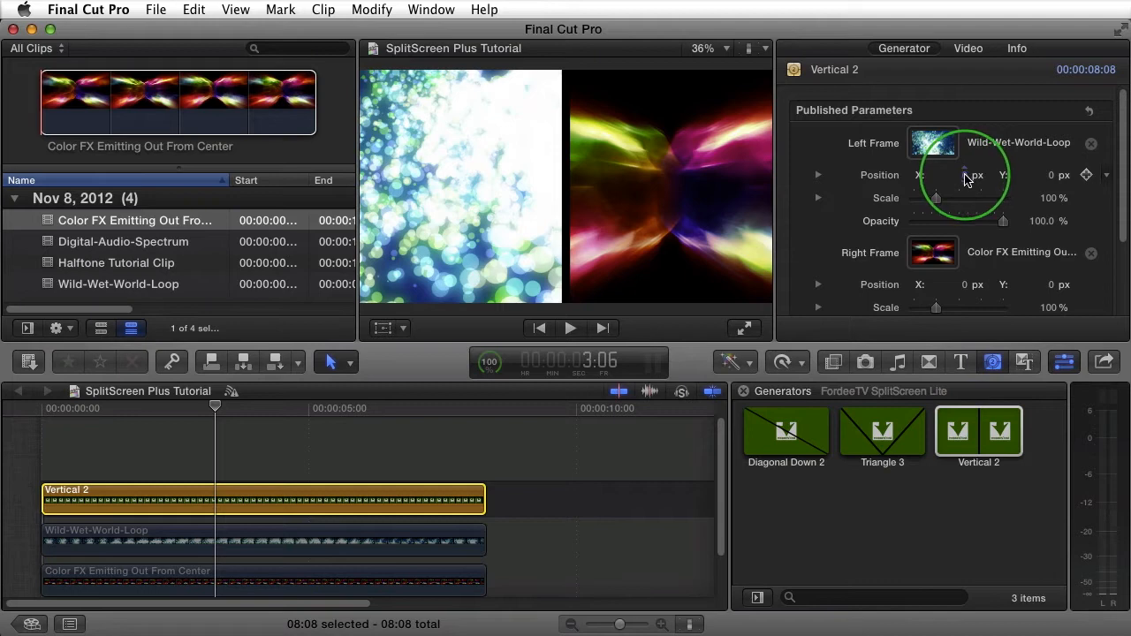
drag(959, 174, 968, 174)
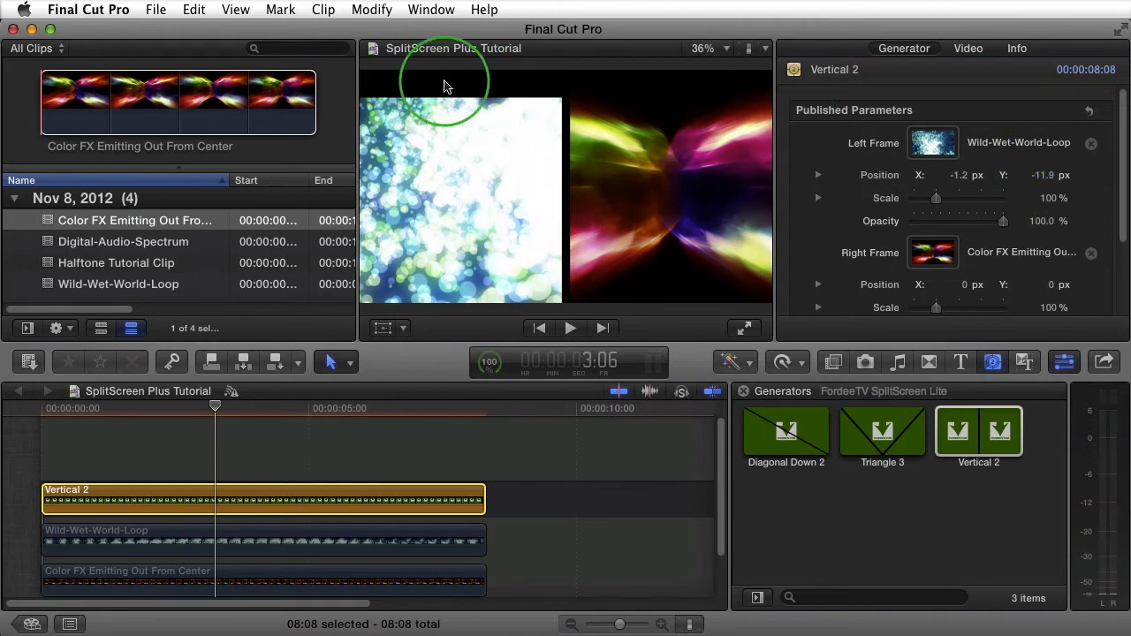
drag(935, 198, 959, 198)
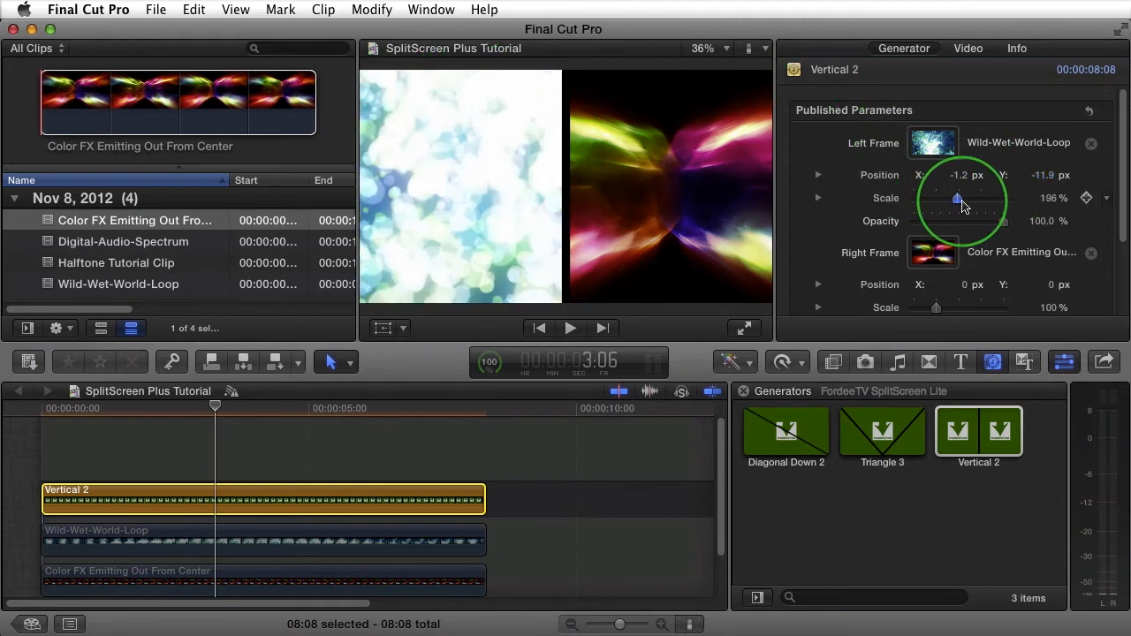
drag(959, 198, 933, 210)
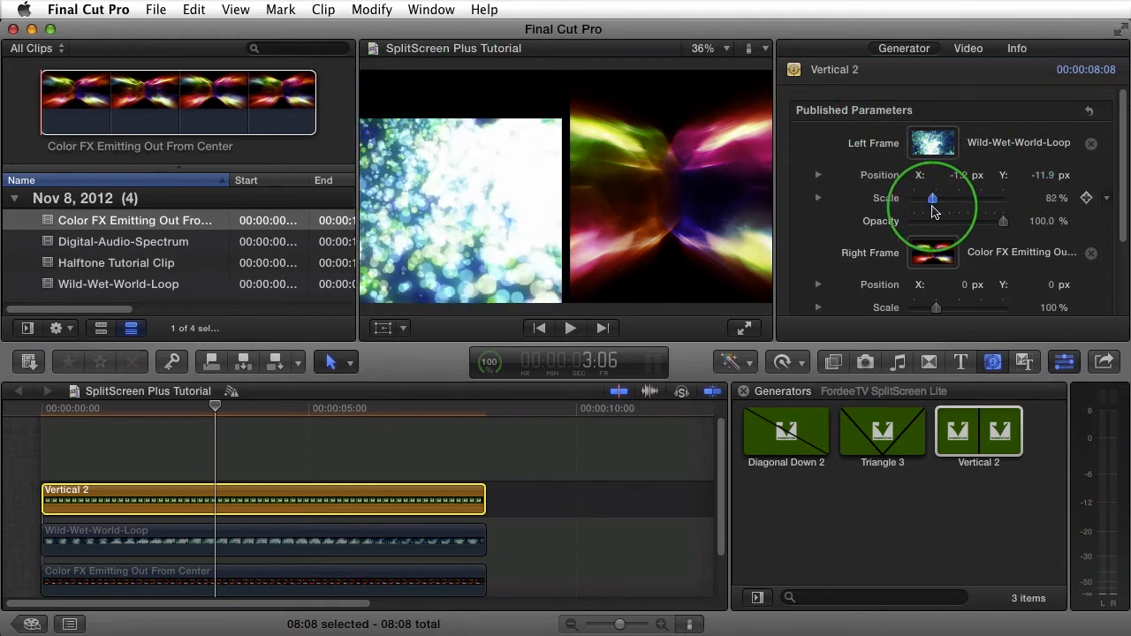
drag(945, 198, 924, 198)
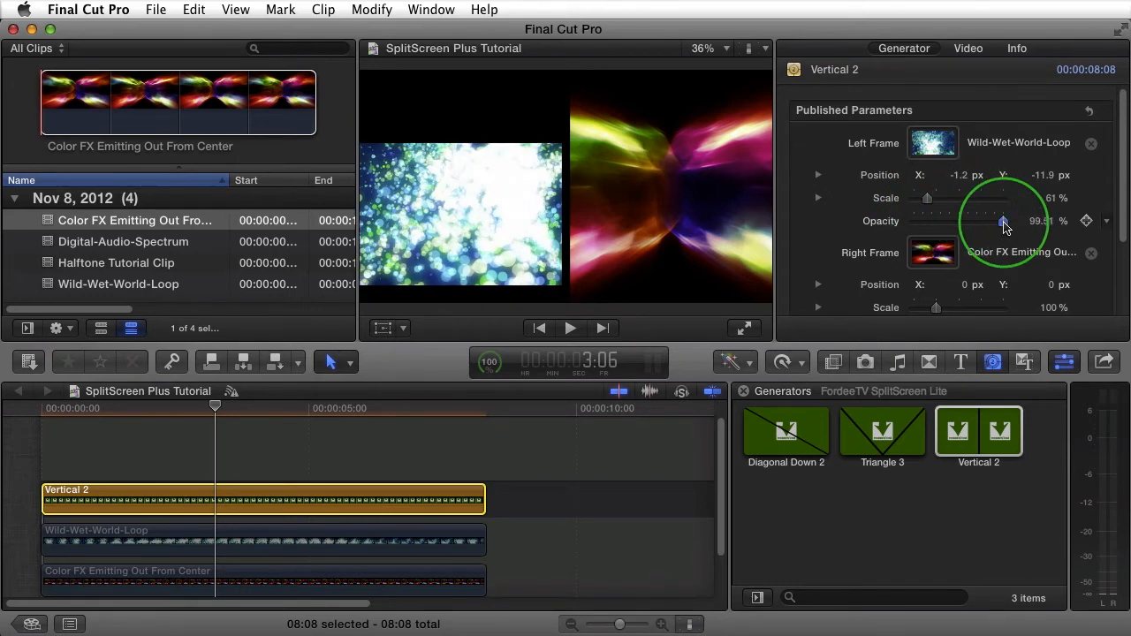
drag(1003, 221, 958, 221)
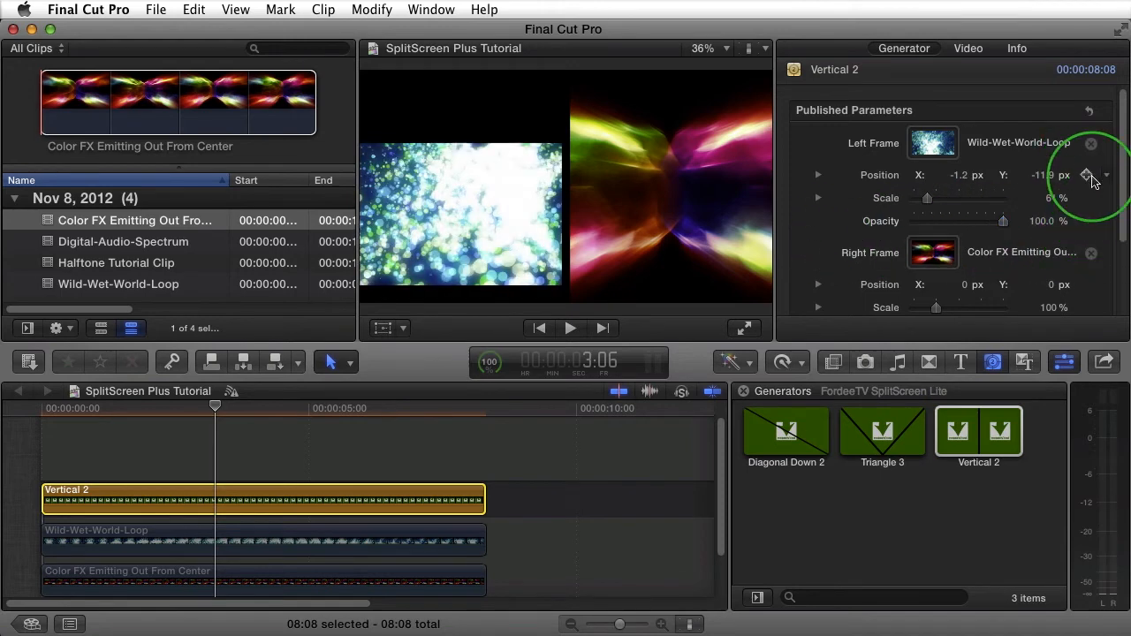
scroll(down, 3)
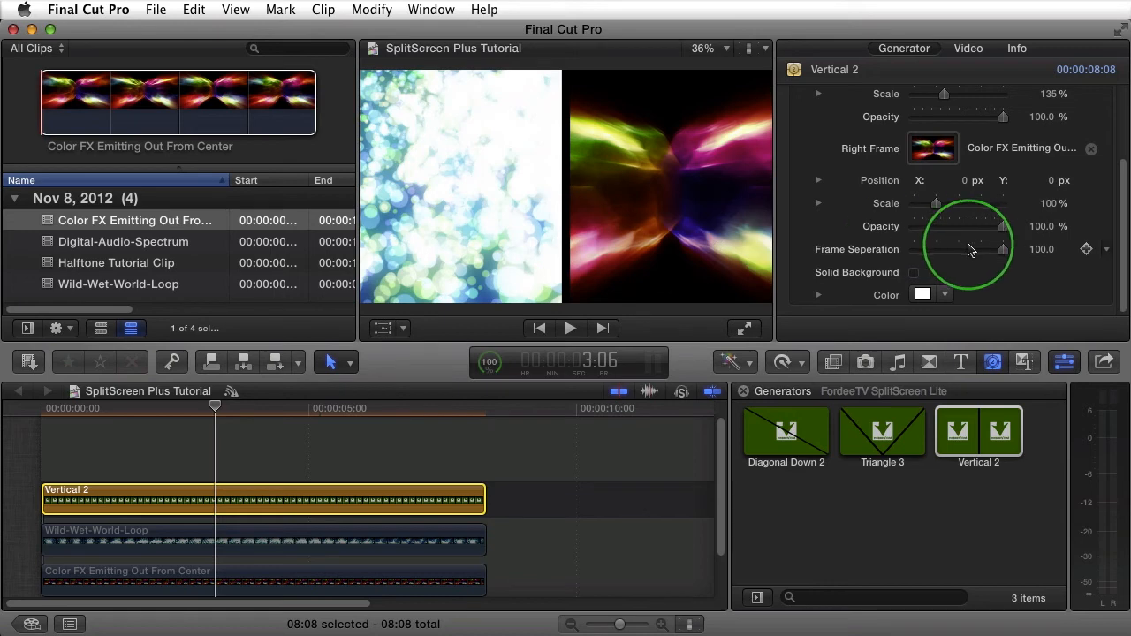
drag(1003, 249, 997, 255)
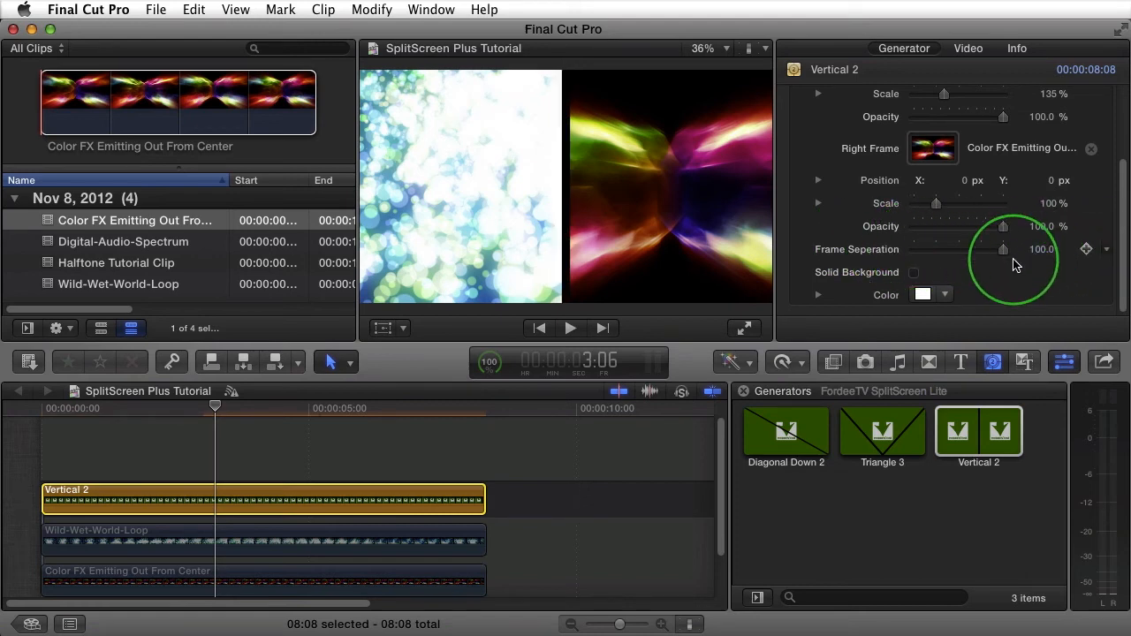
mouse_move(844, 252)
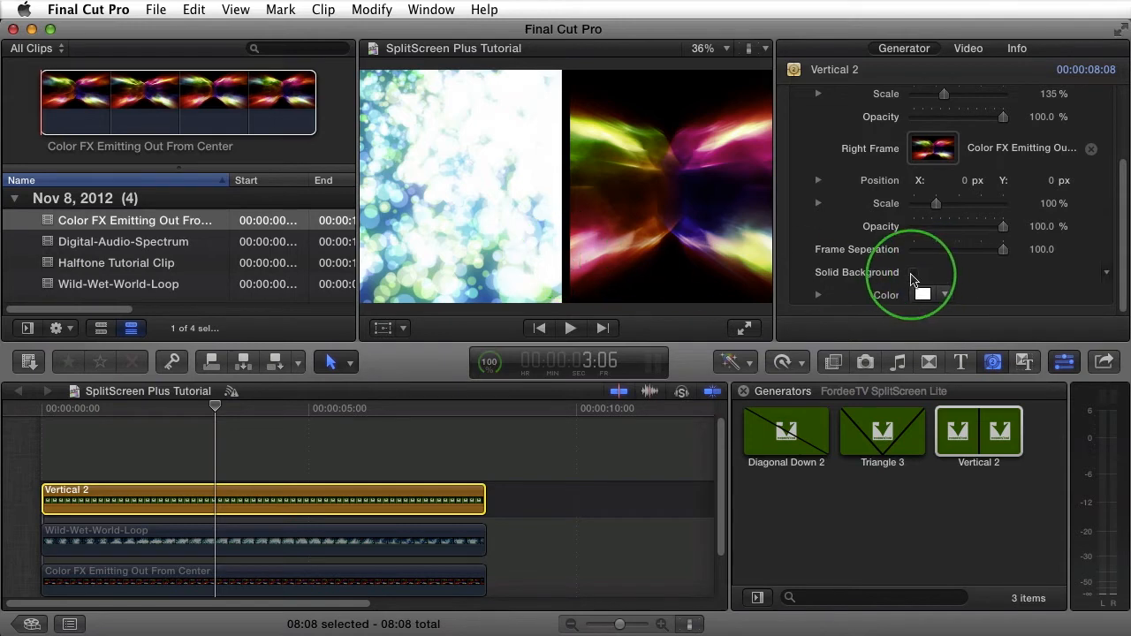
Step: Enable Solid Background on Vertical 2 and pick a new separator colour
click(914, 272)
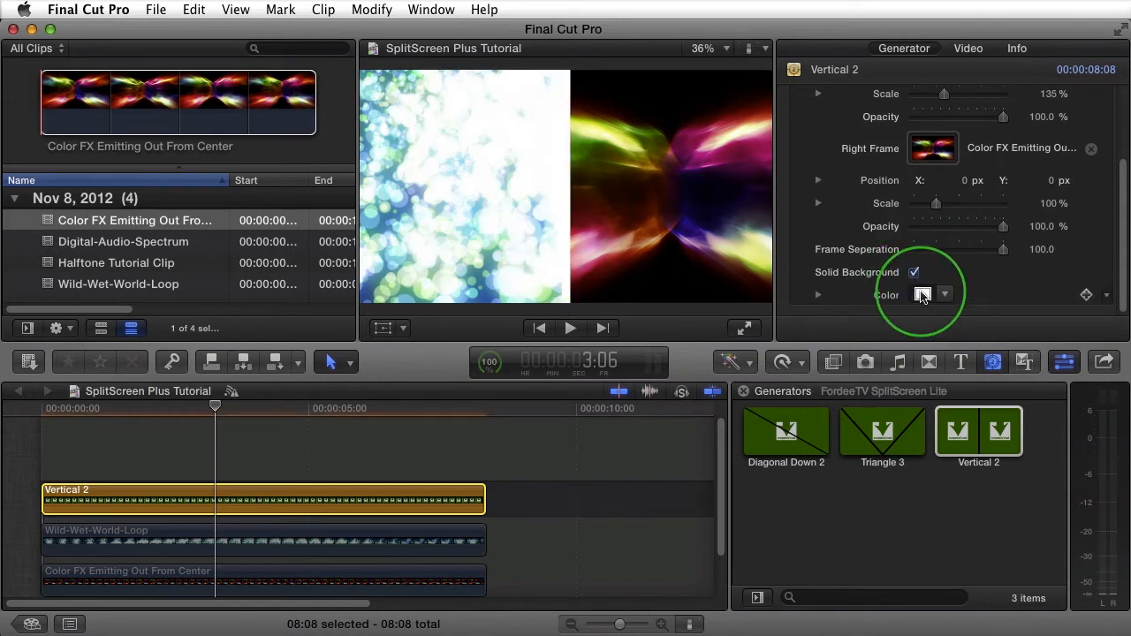
click(923, 294)
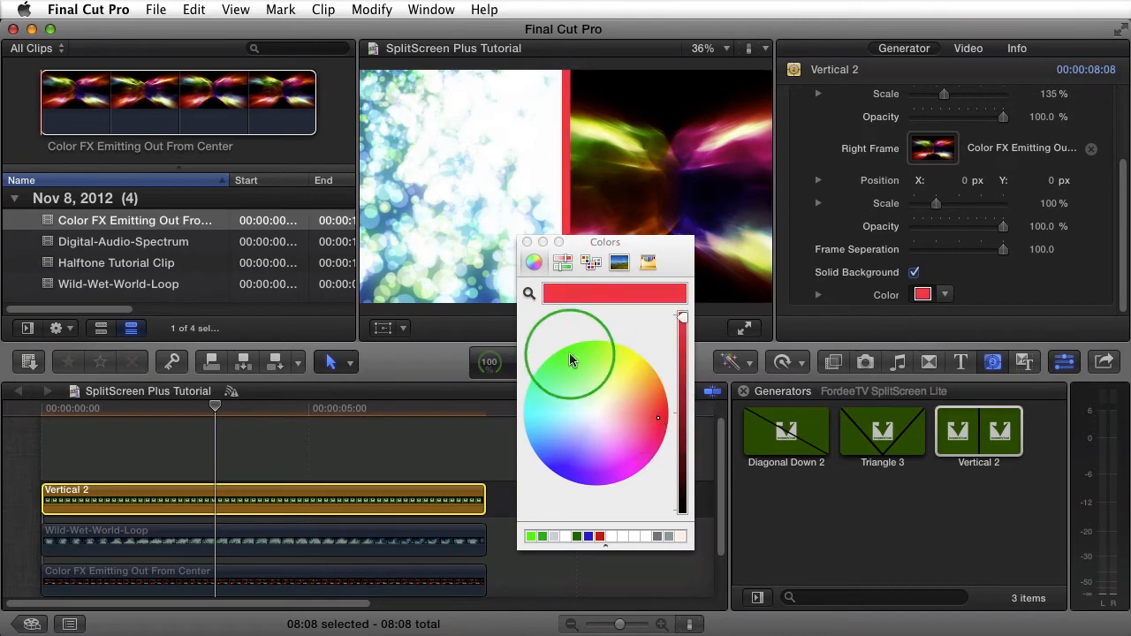
click(658, 420)
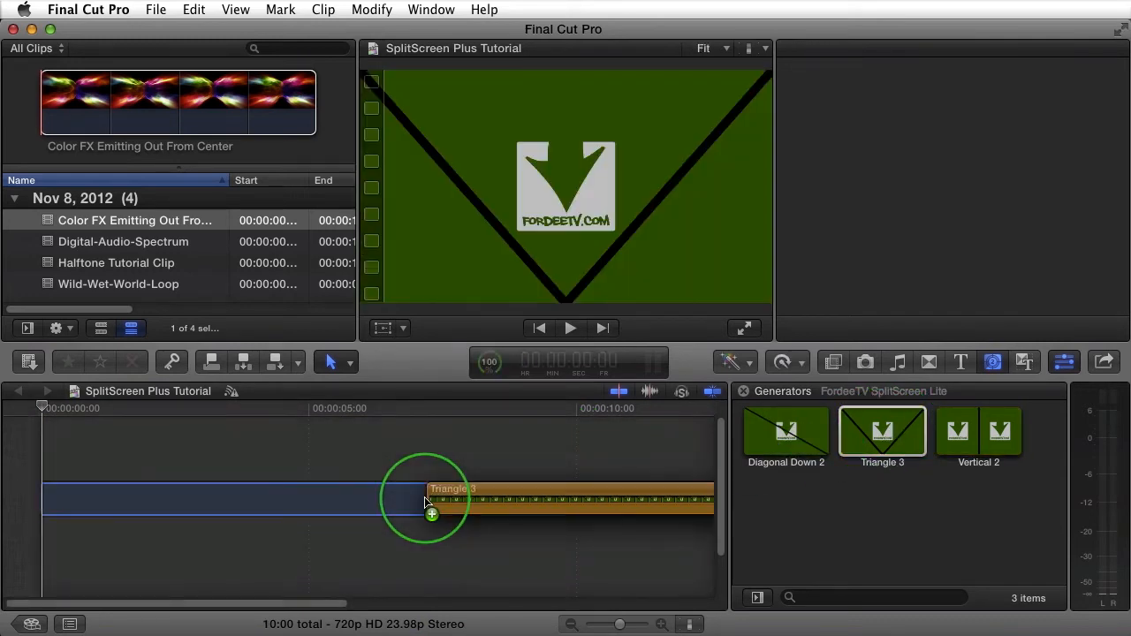
Step: Drop Triangle 3 onto the timeline and confirm the project video properties
drag(432, 500, 309, 500)
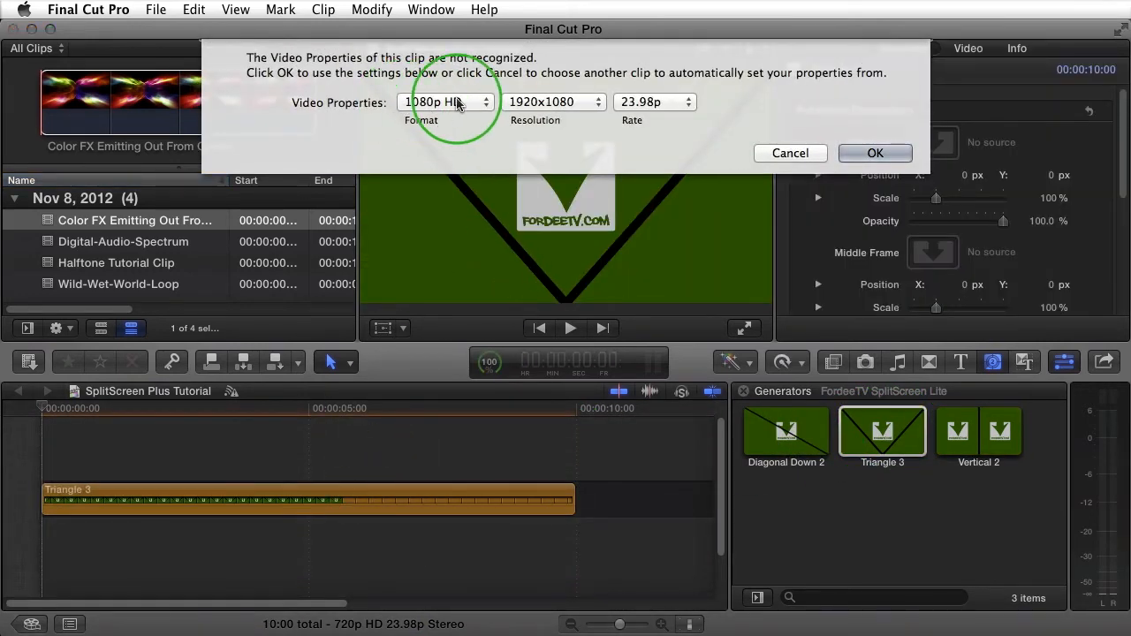
click(875, 153)
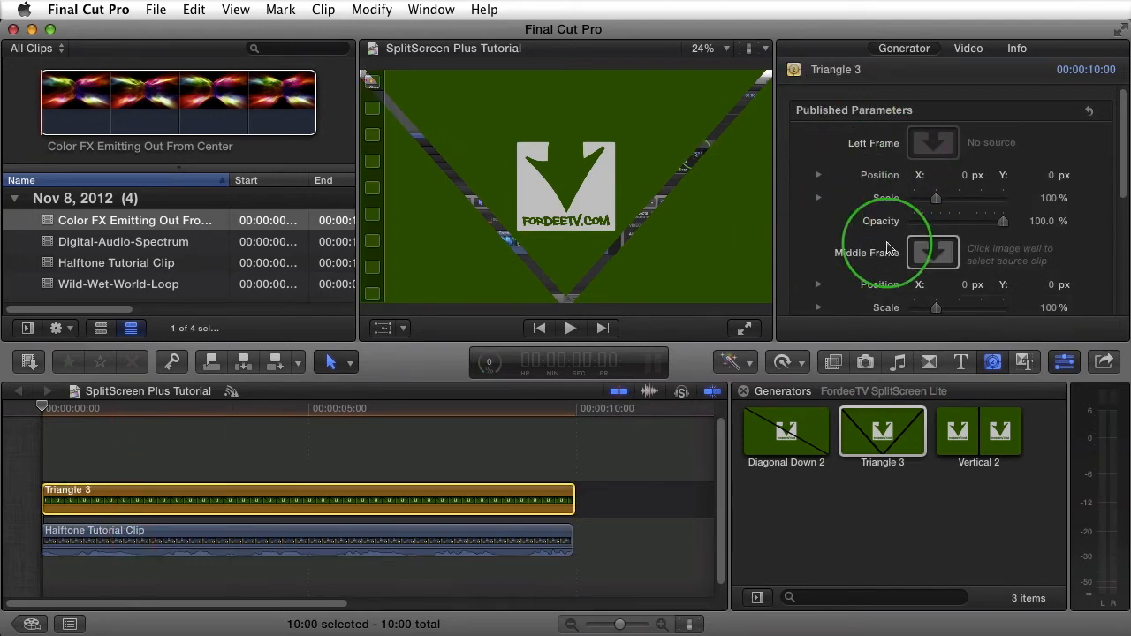
Step: Assign the Halftone Tutorial Clip to Triangle 3's Middle Frame
click(932, 252)
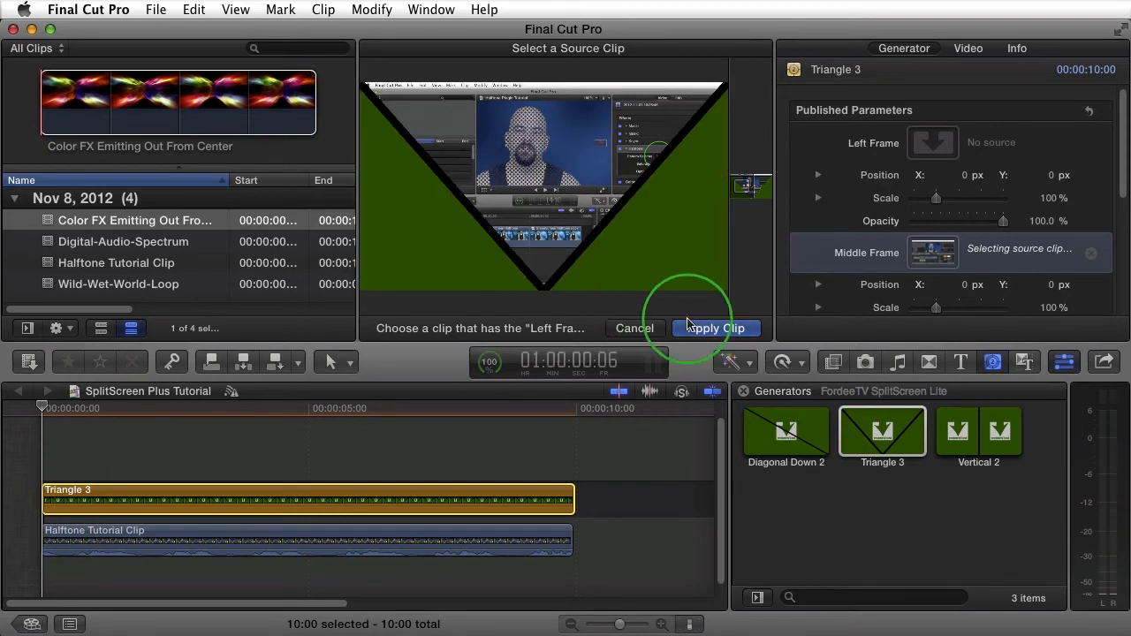
click(714, 328)
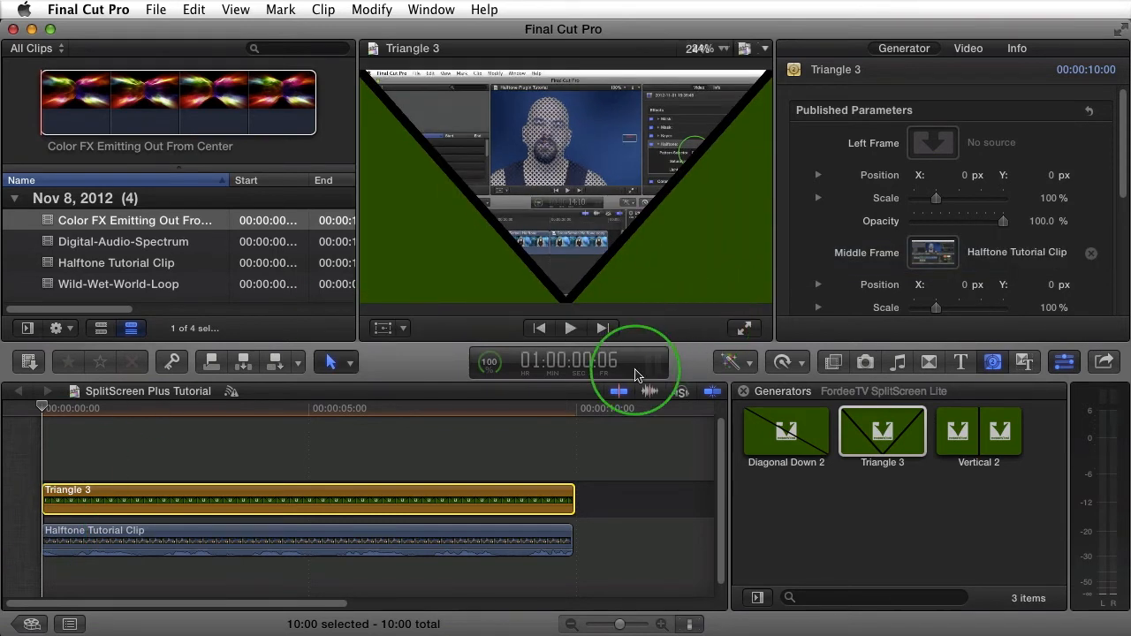
click(344, 539)
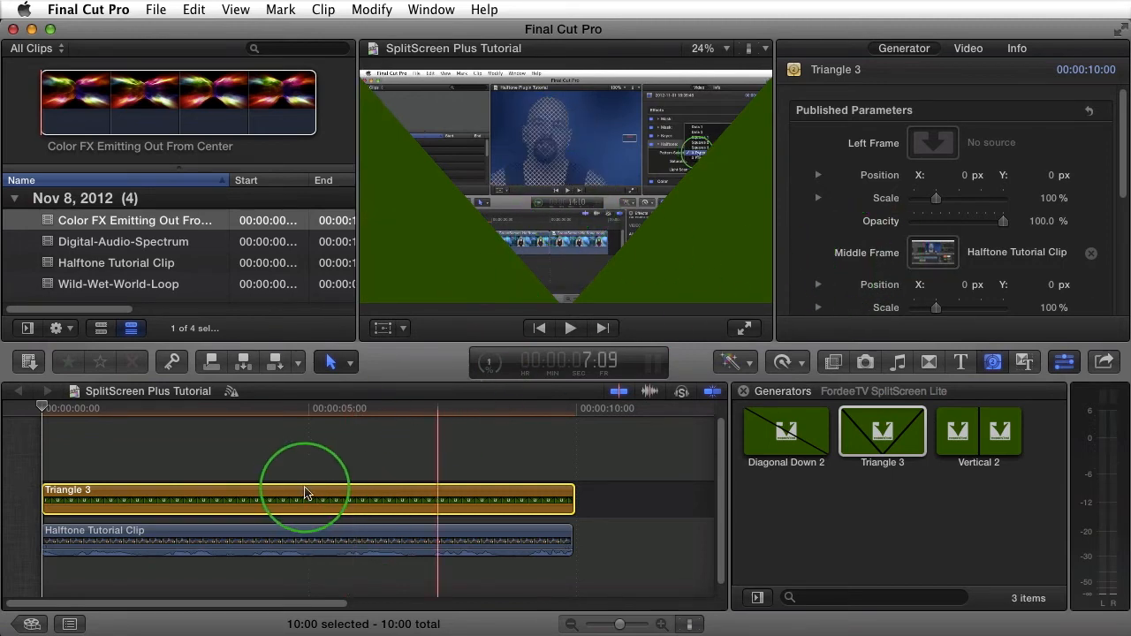
click(221, 542)
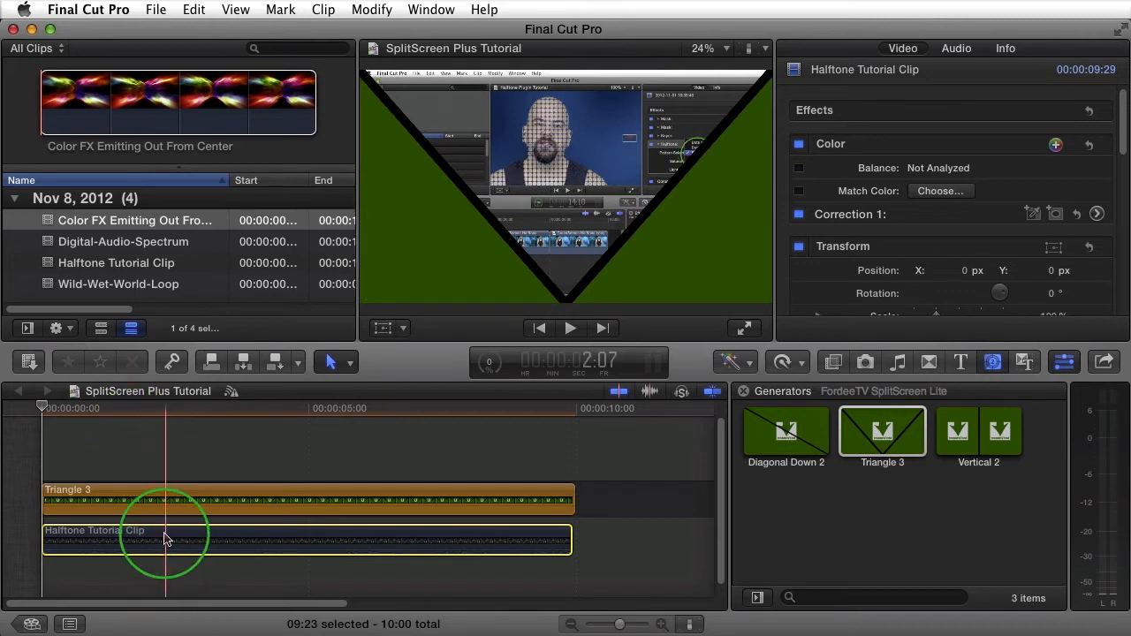
Step: Detach the Halftone Tutorial Clip's audio into a separate clip and deselect it
right_click(168, 539)
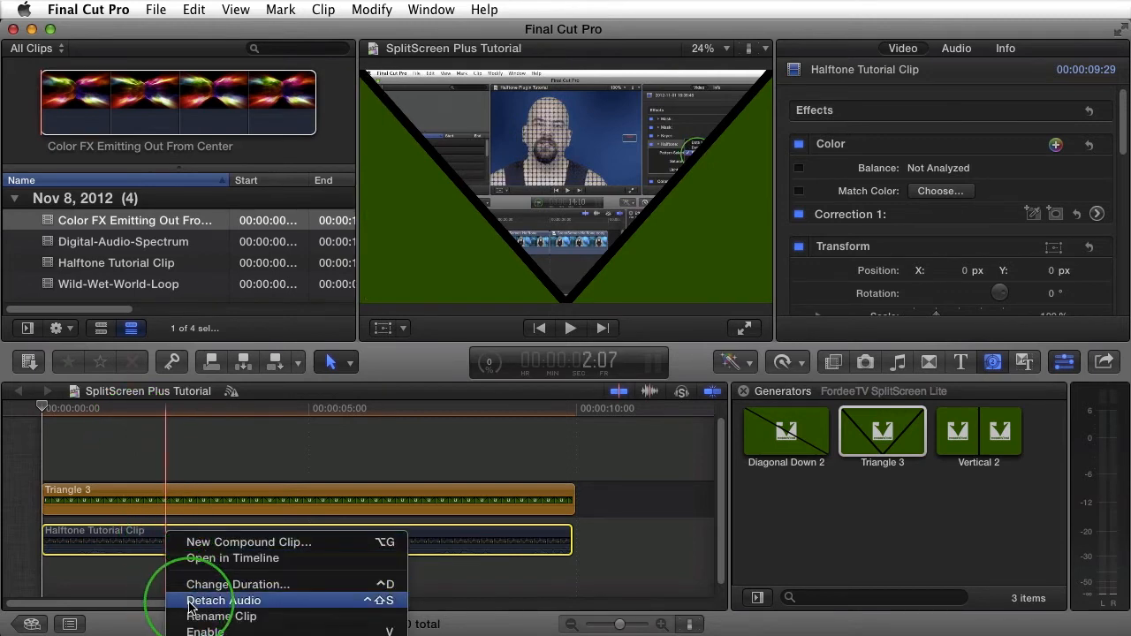
click(224, 600)
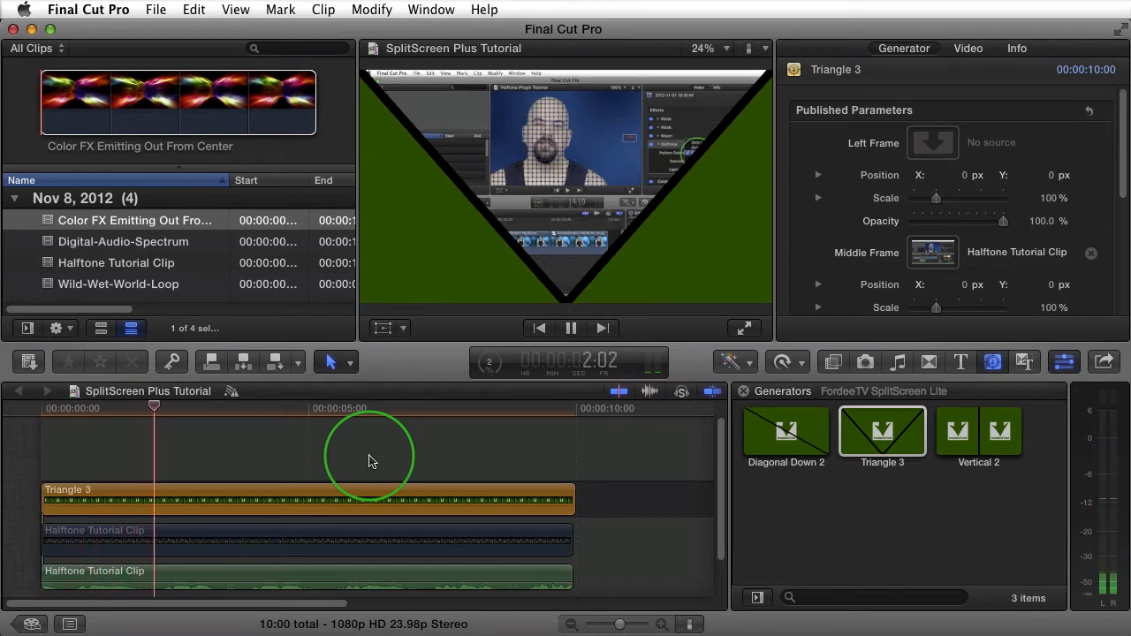
click(571, 328)
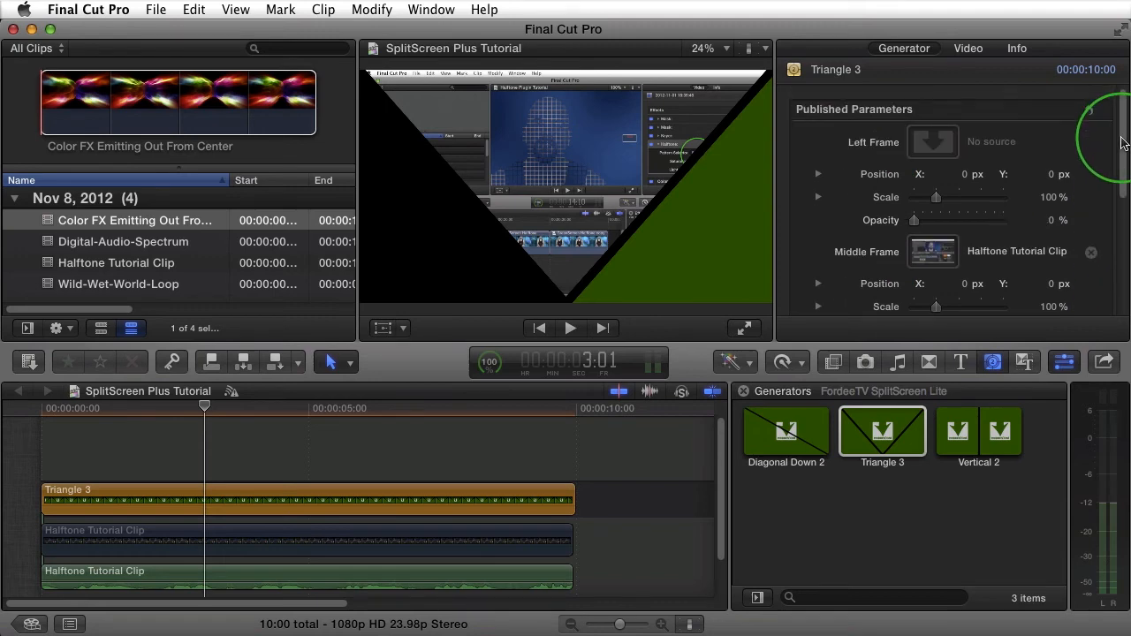
drag(914, 220, 1003, 220)
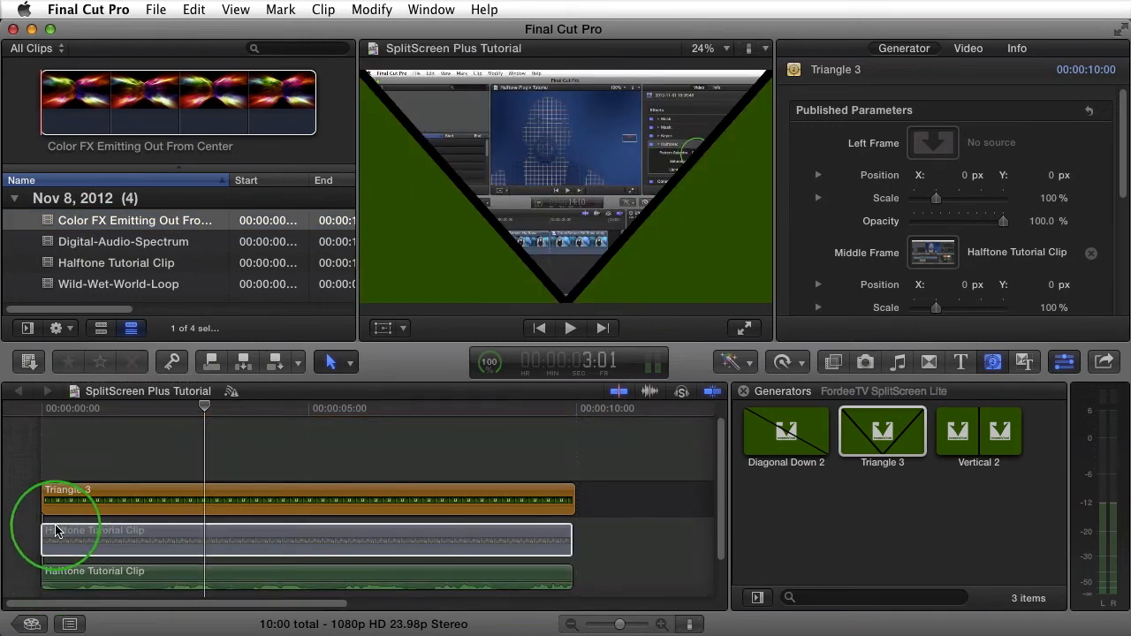
Step: Trim the Color FX Emitting Out From Center clip to end at 10:00, then select Triangle 3
right_click(57, 530)
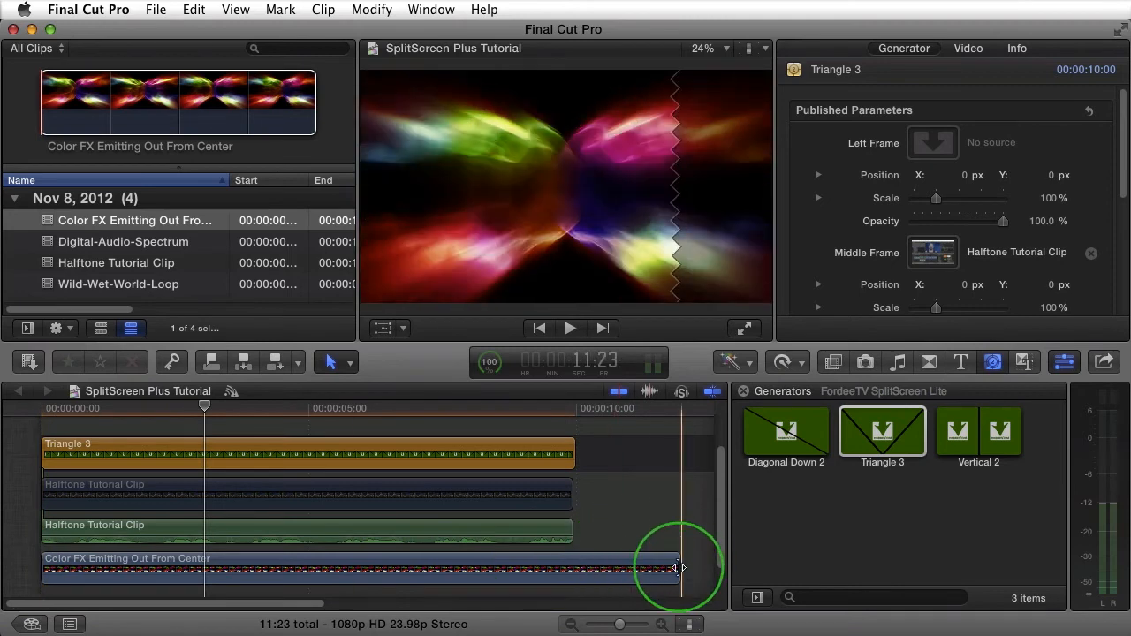
drag(680, 568, 570, 572)
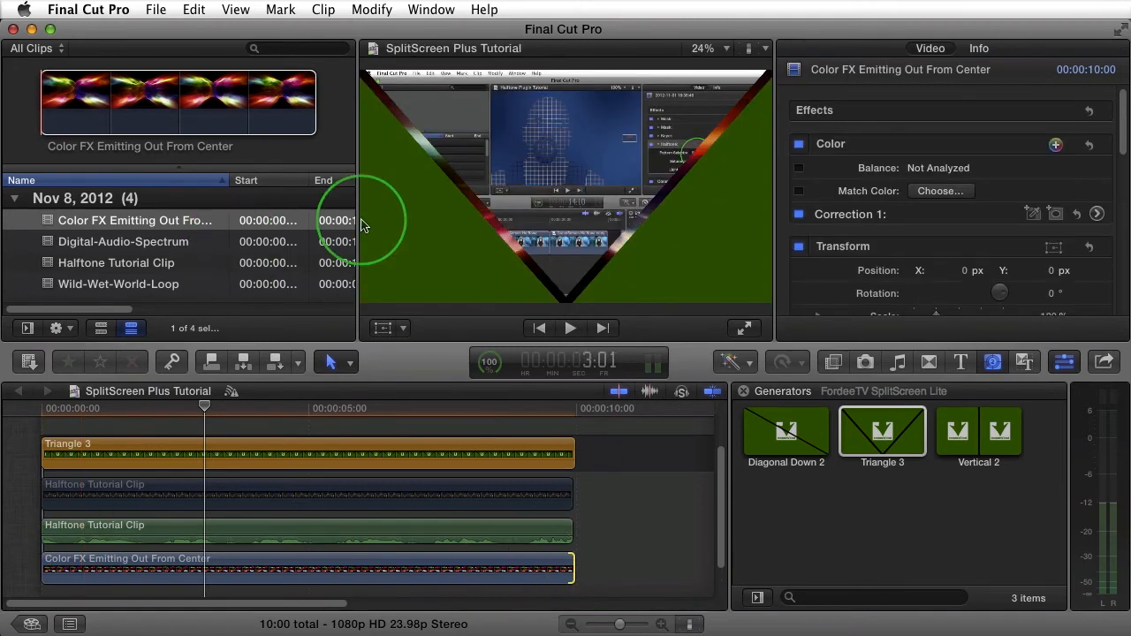
click(266, 454)
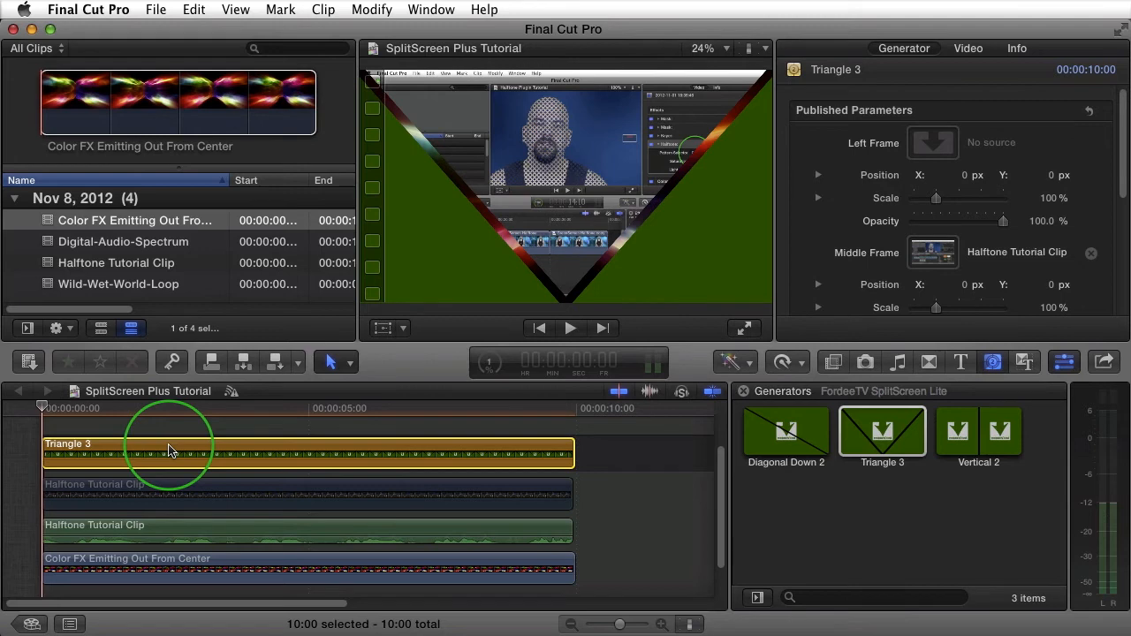
mouse_move(870, 329)
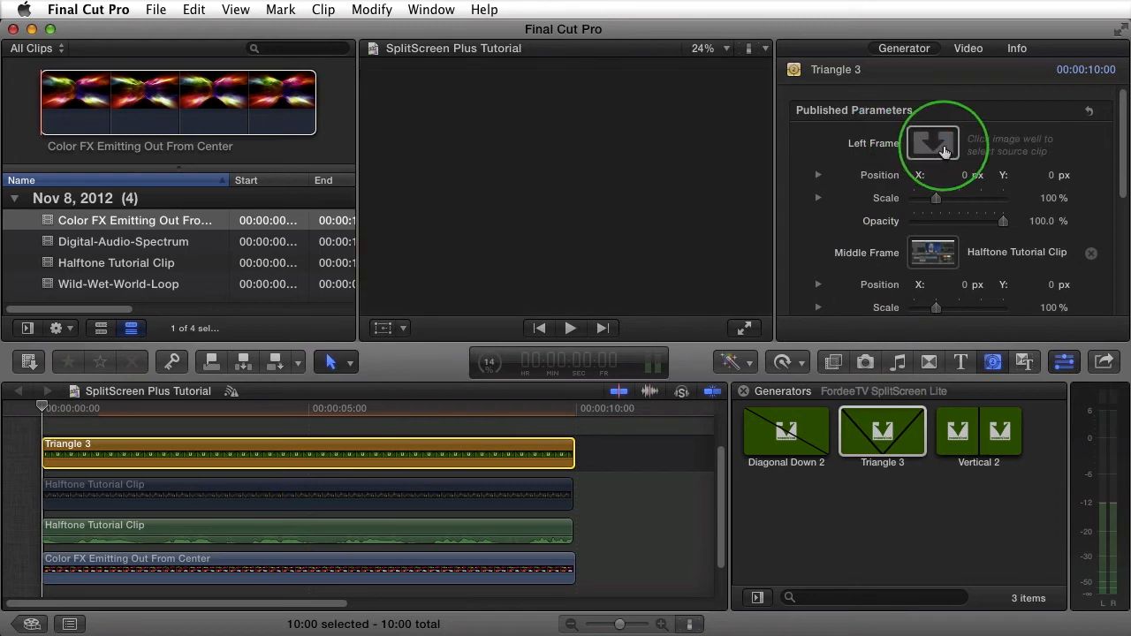
Step: Set Triangle 3's Left Frame to the Color FX clip and select that timeline clip
click(932, 144)
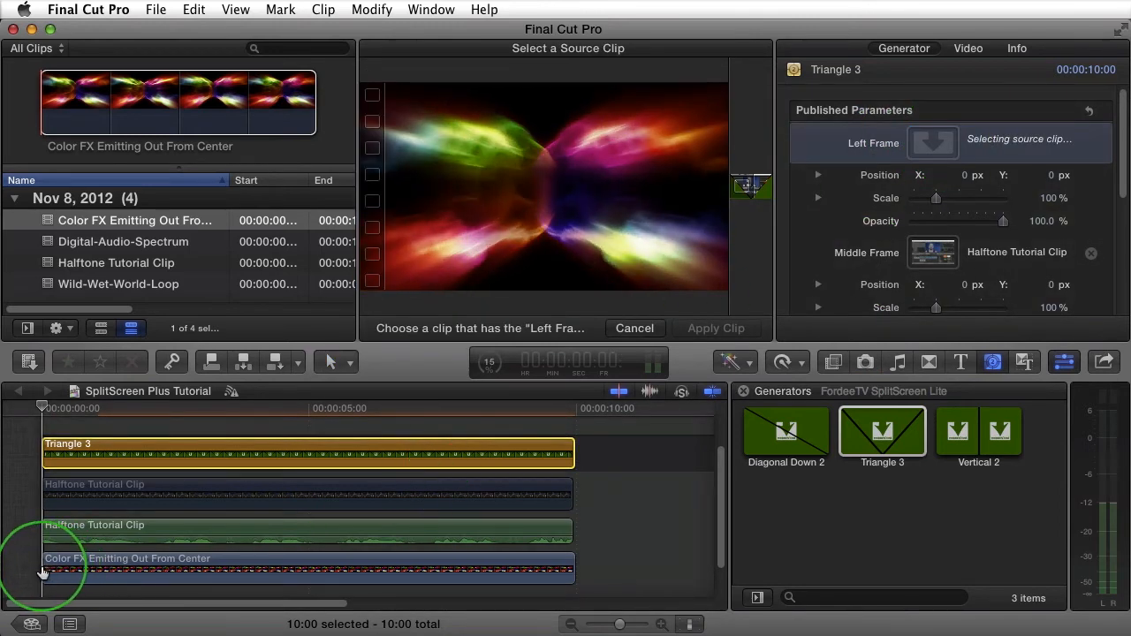
click(716, 328)
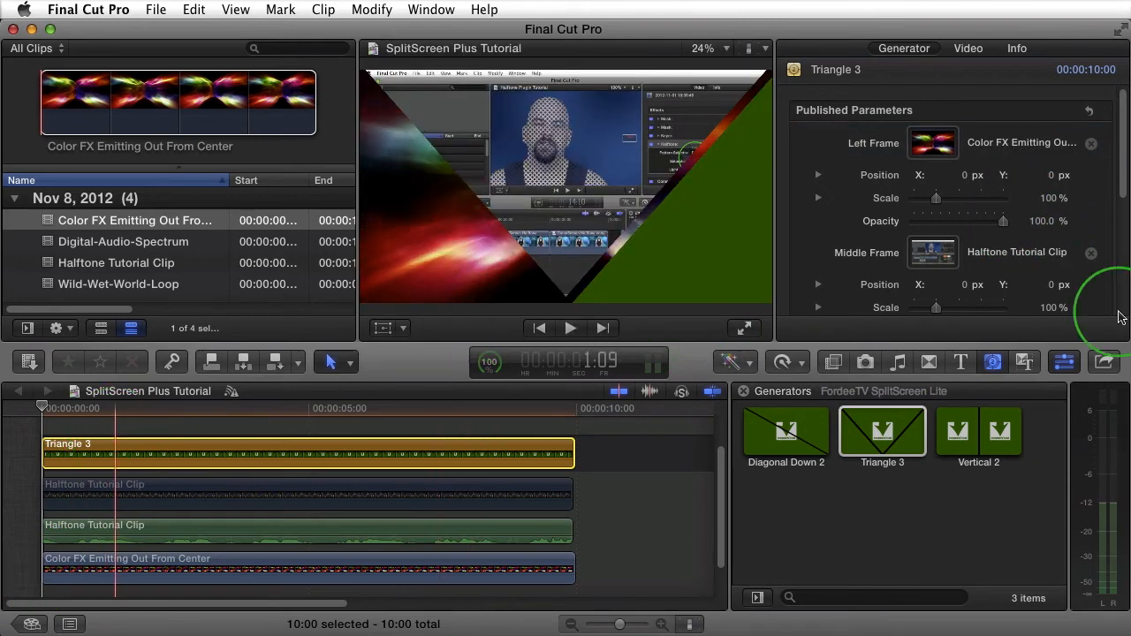
click(336, 557)
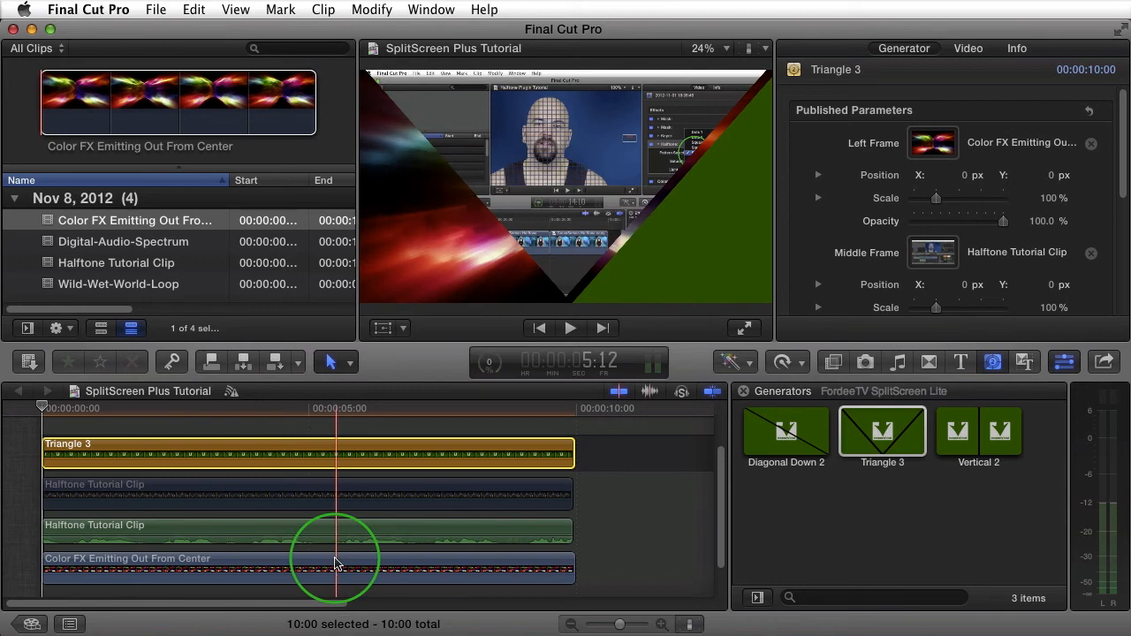
click(310, 568)
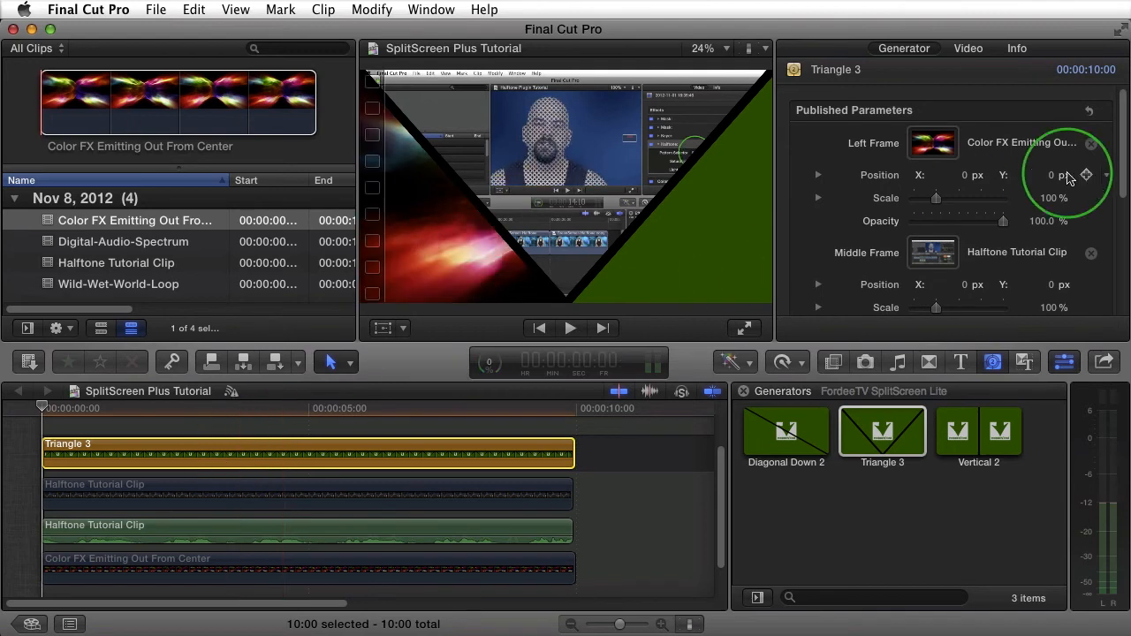
Step: Apply Digital-Audio-Spectrum as Triangle 3's Right Frame and preview the three-panel split
scroll(down, 3)
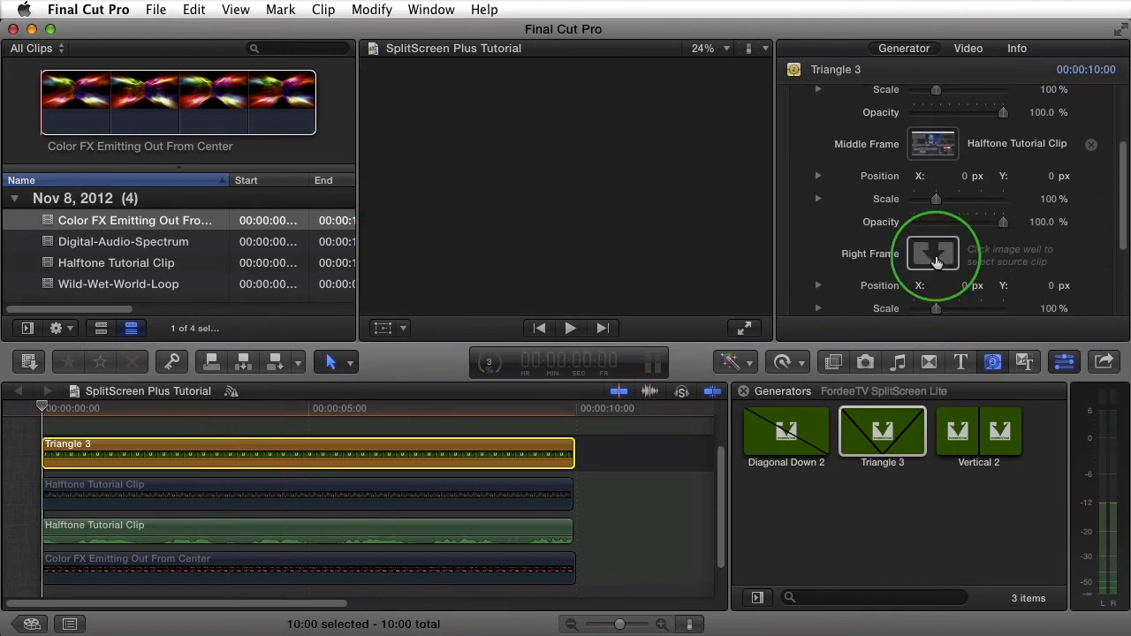
click(933, 254)
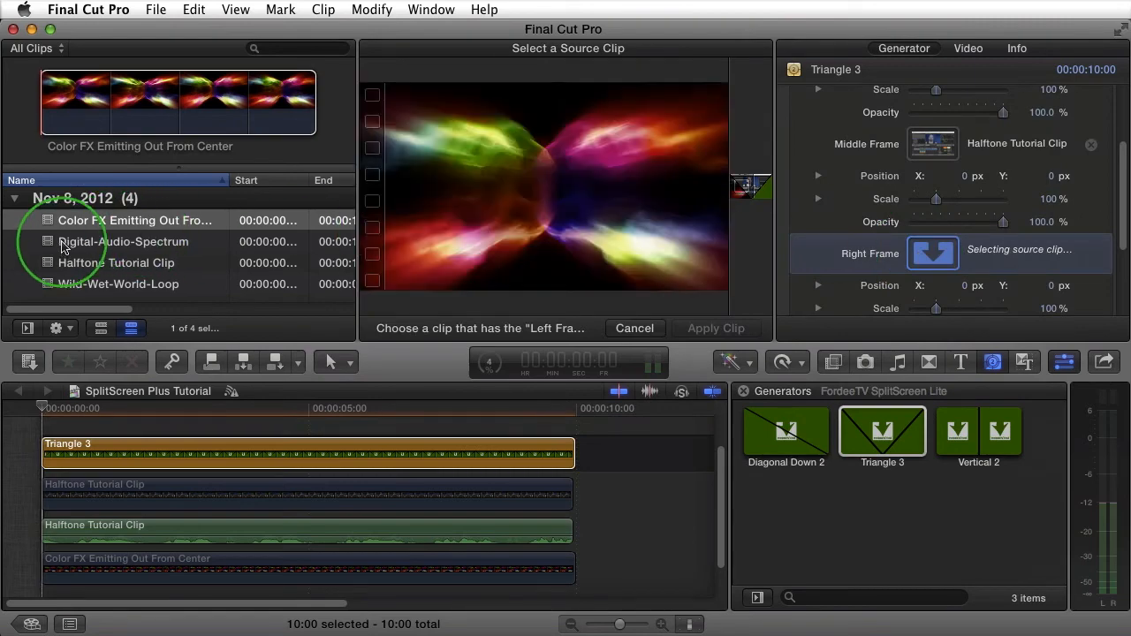
click(123, 242)
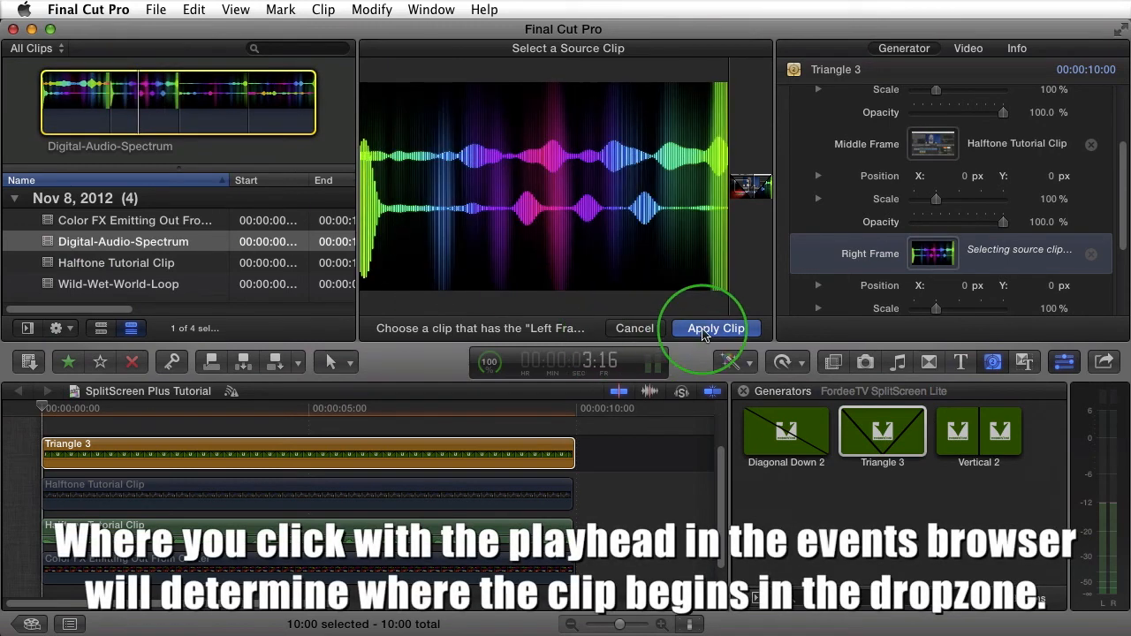
click(715, 328)
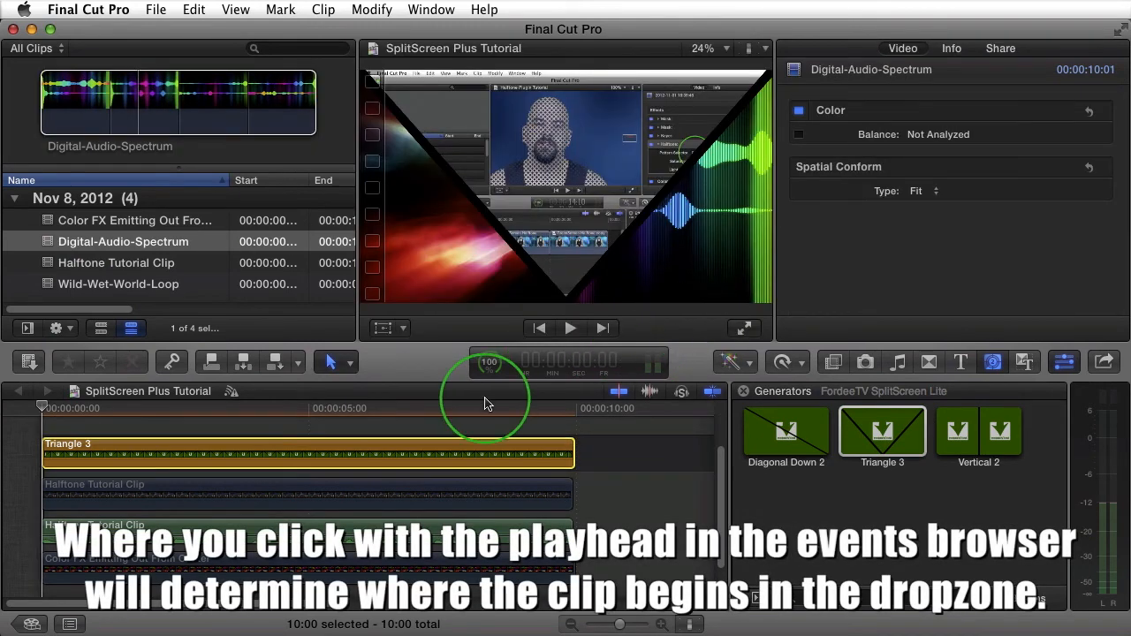
click(296, 454)
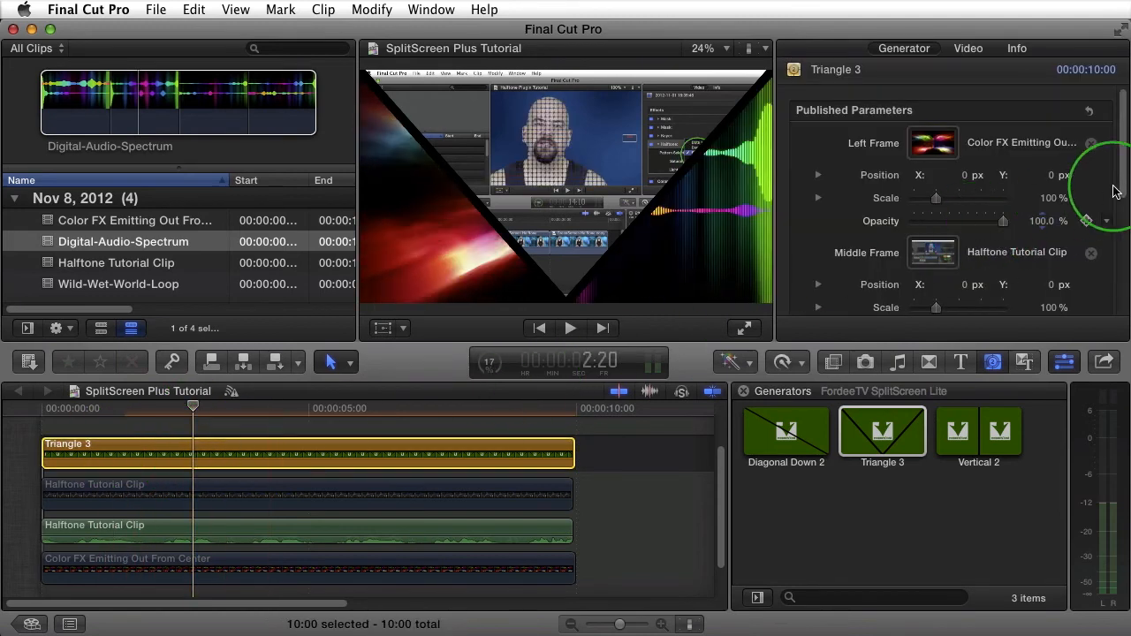
Step: Toggle Triangle 3's Frame Flip on, off to compare, then back on
scroll(down, 3)
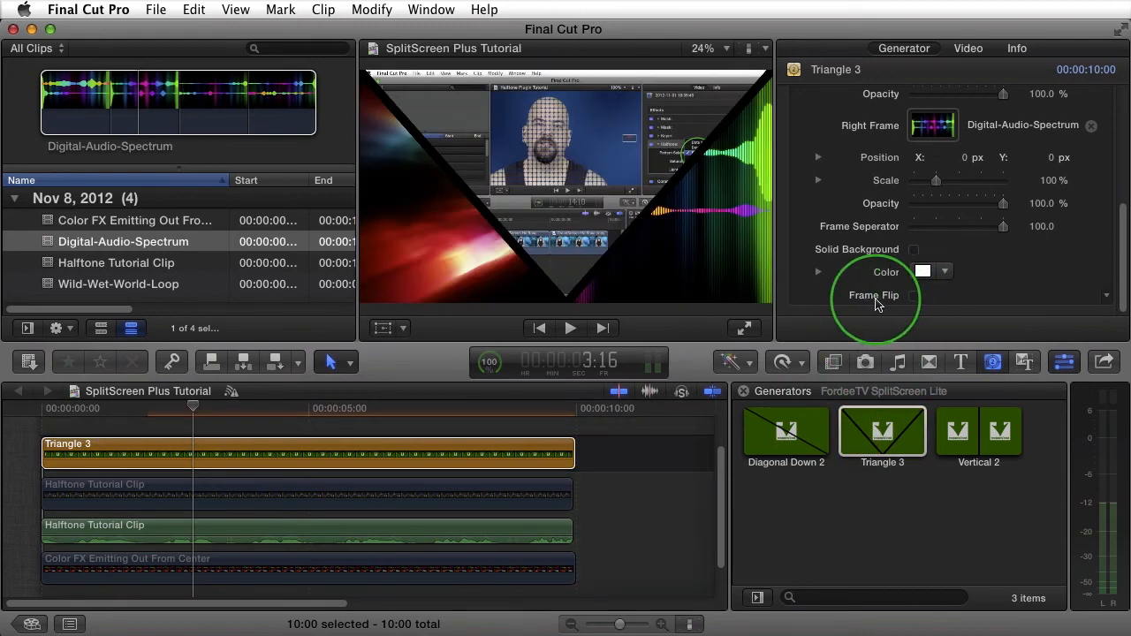
click(915, 295)
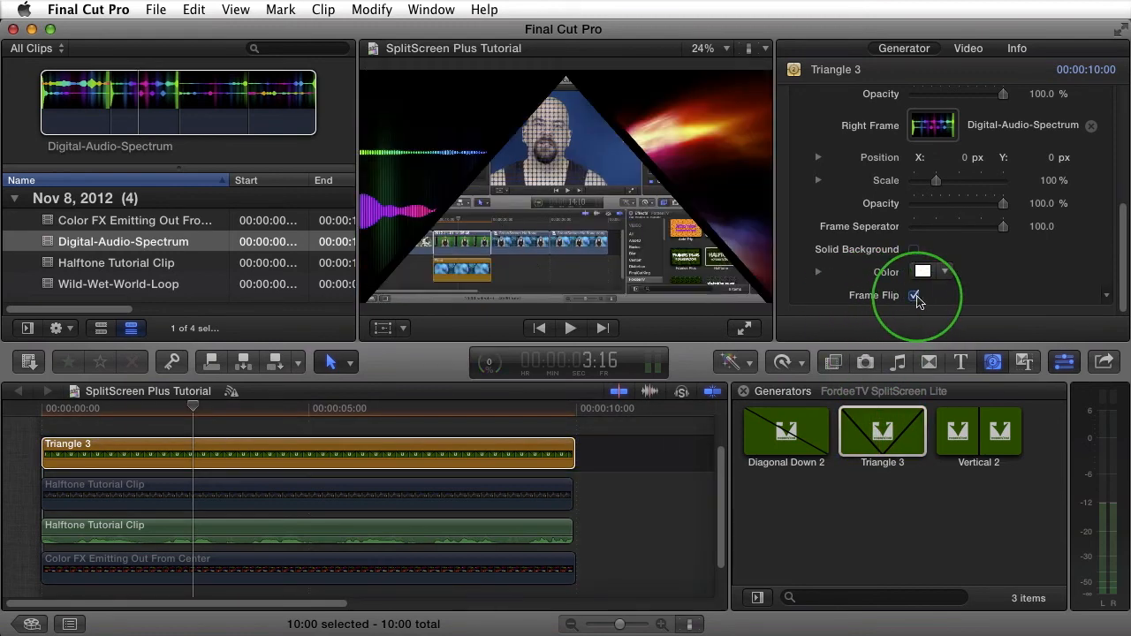
click(915, 295)
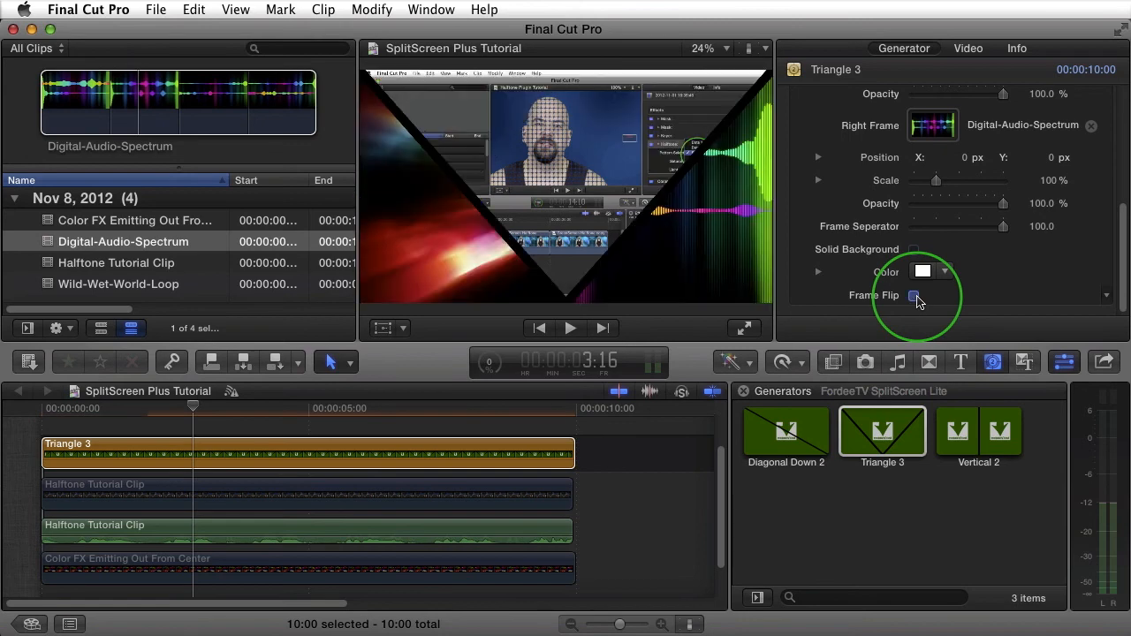
click(914, 296)
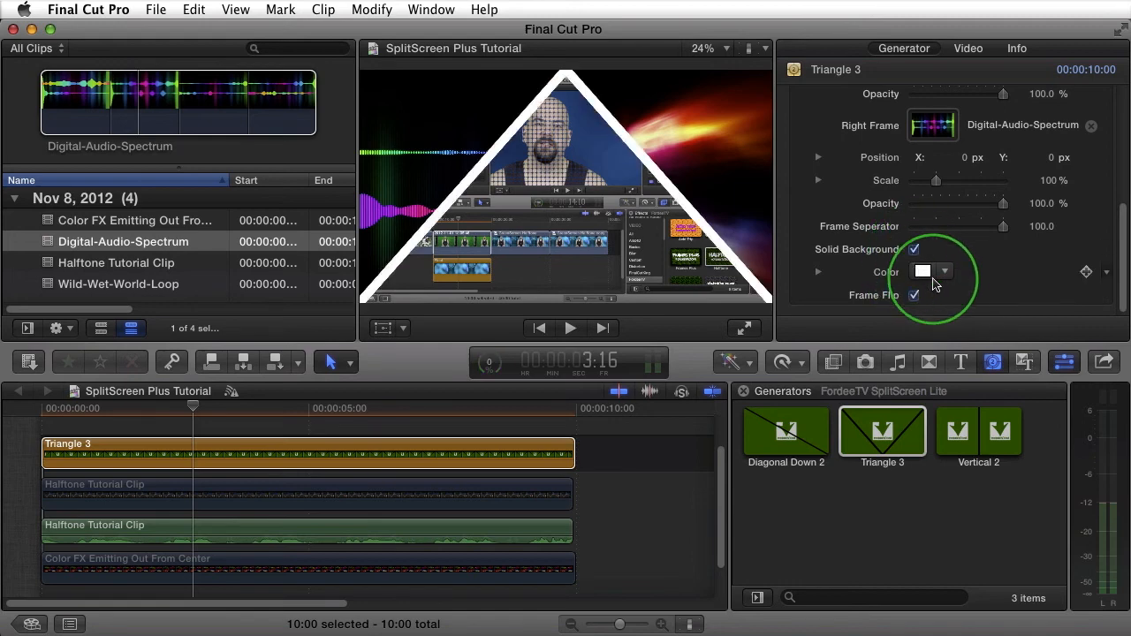
Step: Make Triangle 3's background separator a bright green and play back the split
click(923, 271)
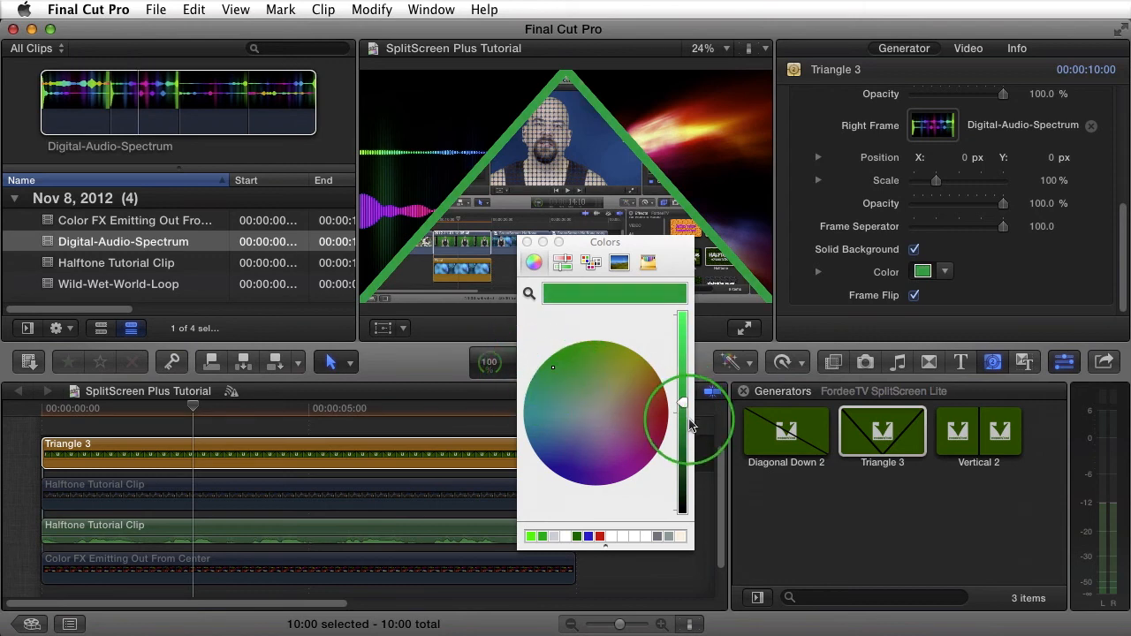
drag(680, 403, 552, 367)
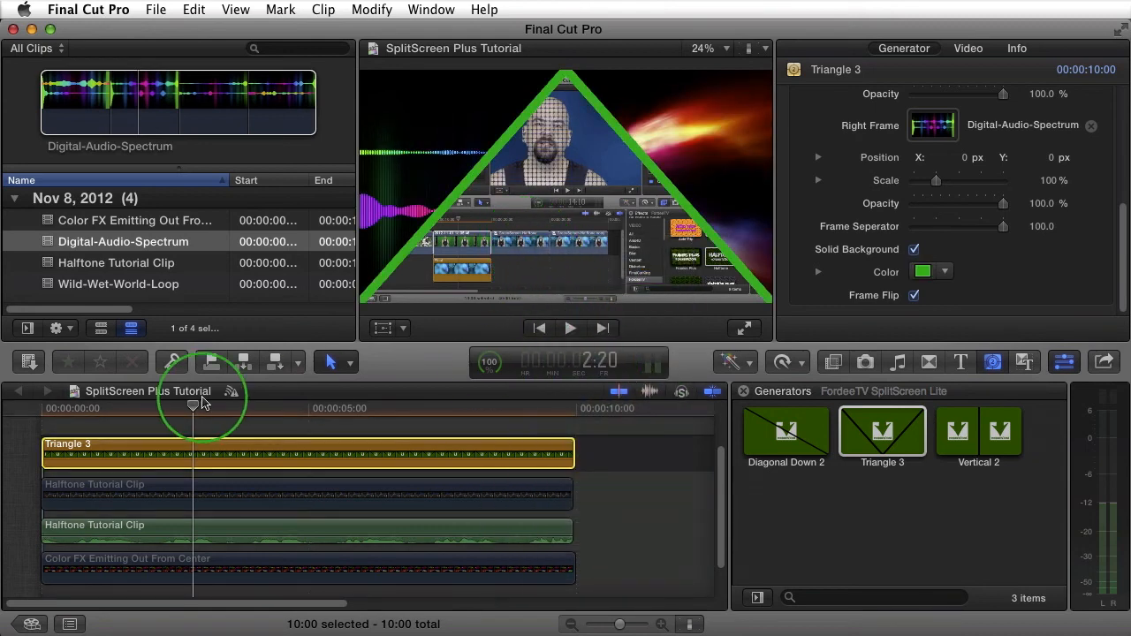
click(570, 328)
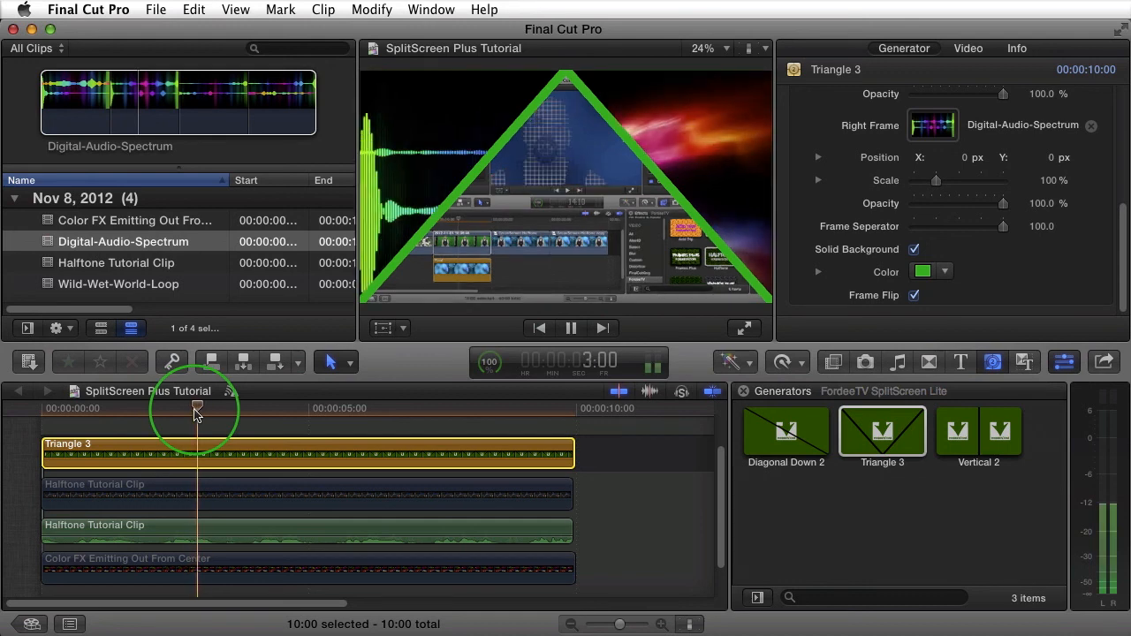